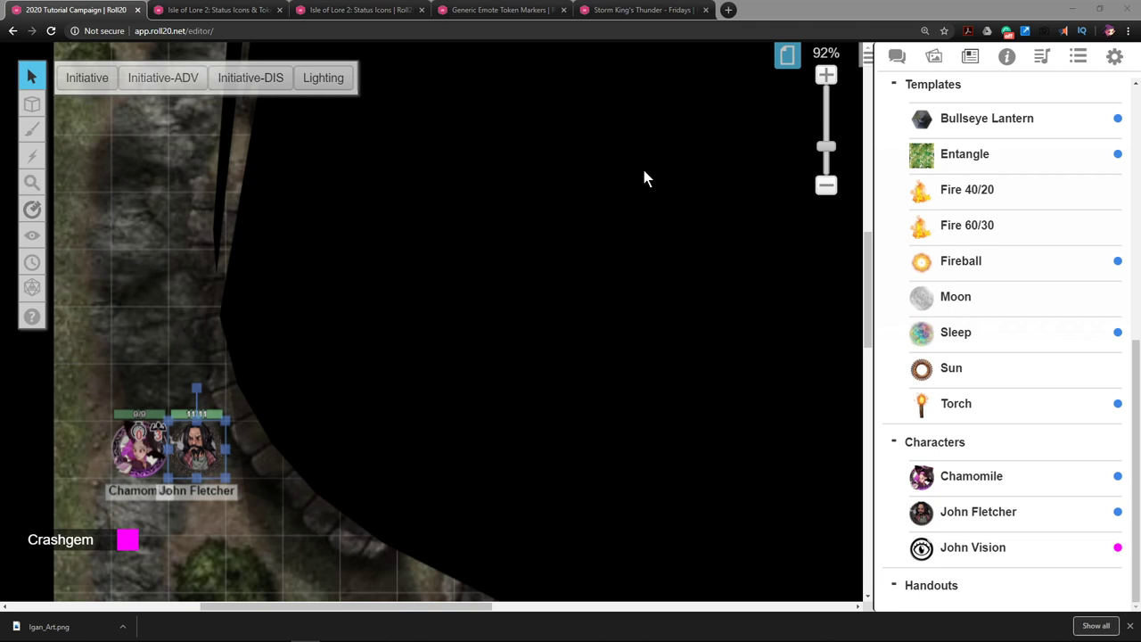
mouse_move(571, 218)
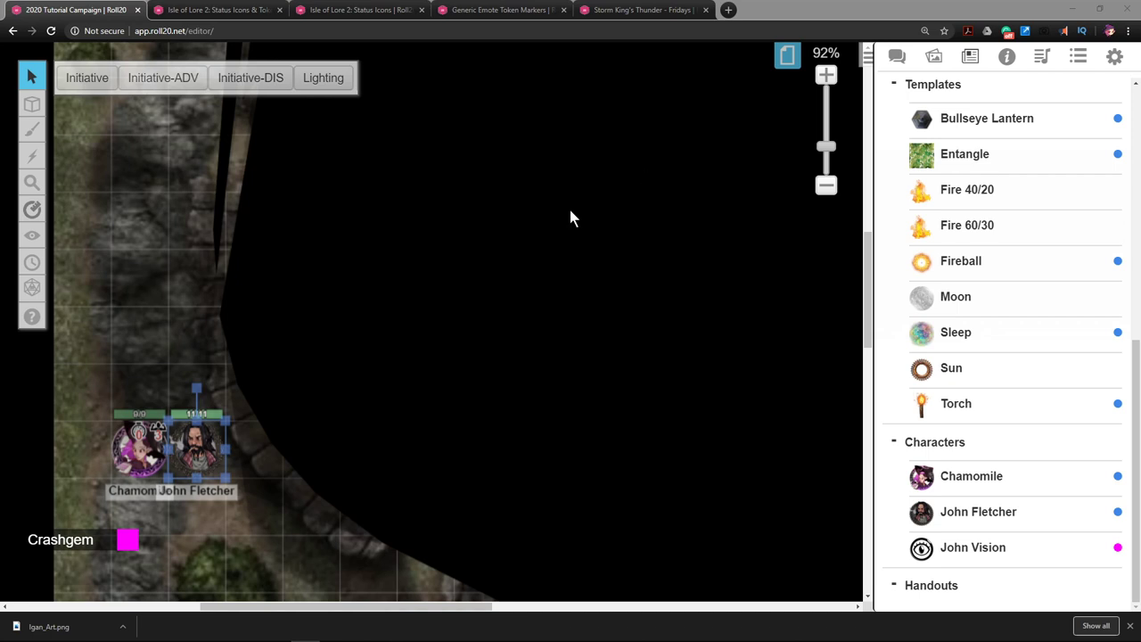
mouse_move(351, 515)
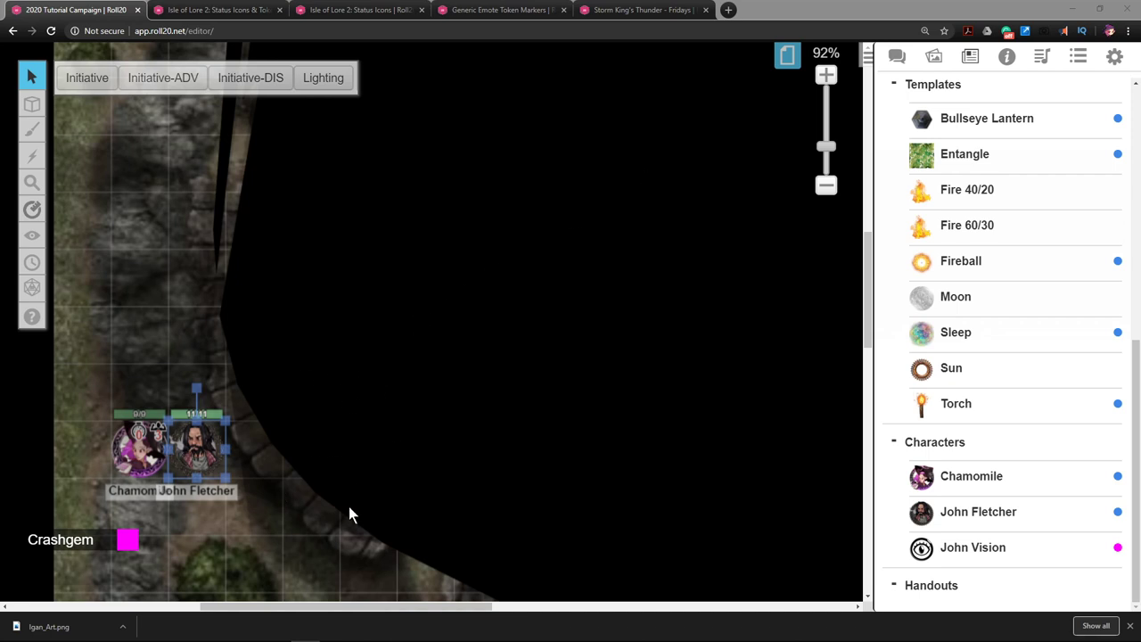
mouse_move(306, 403)
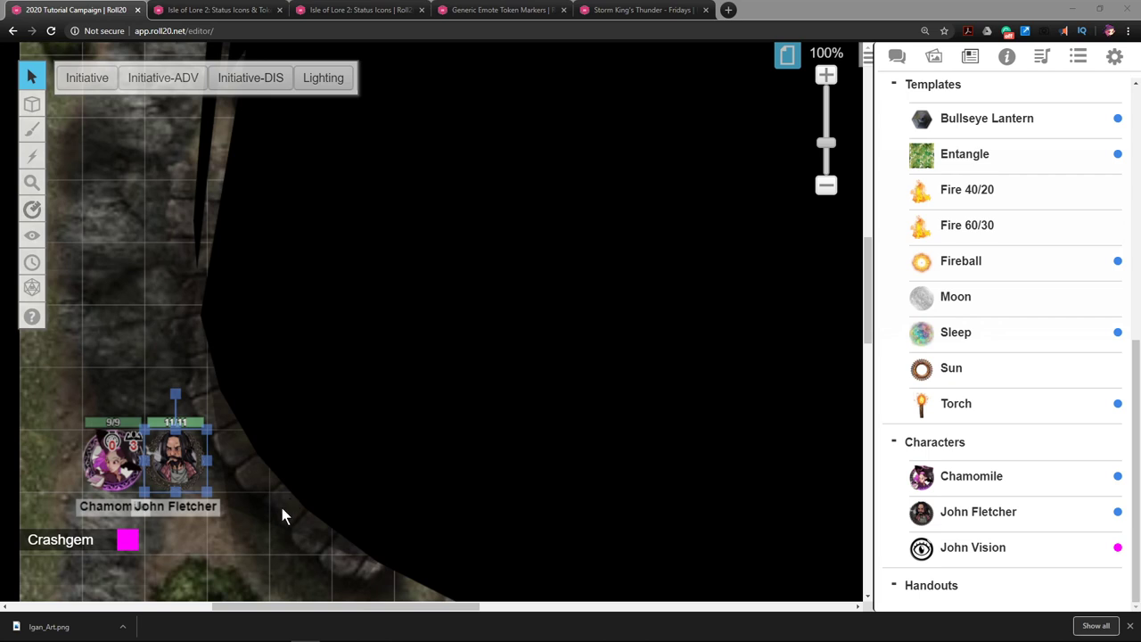
mouse_move(177, 463)
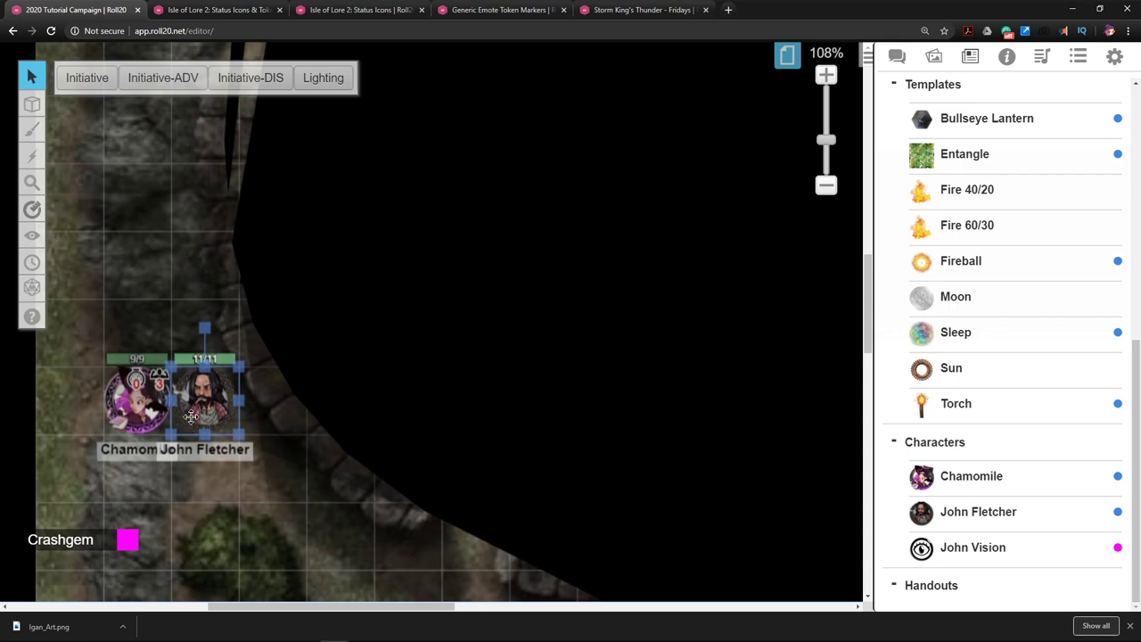
mouse_move(345, 419)
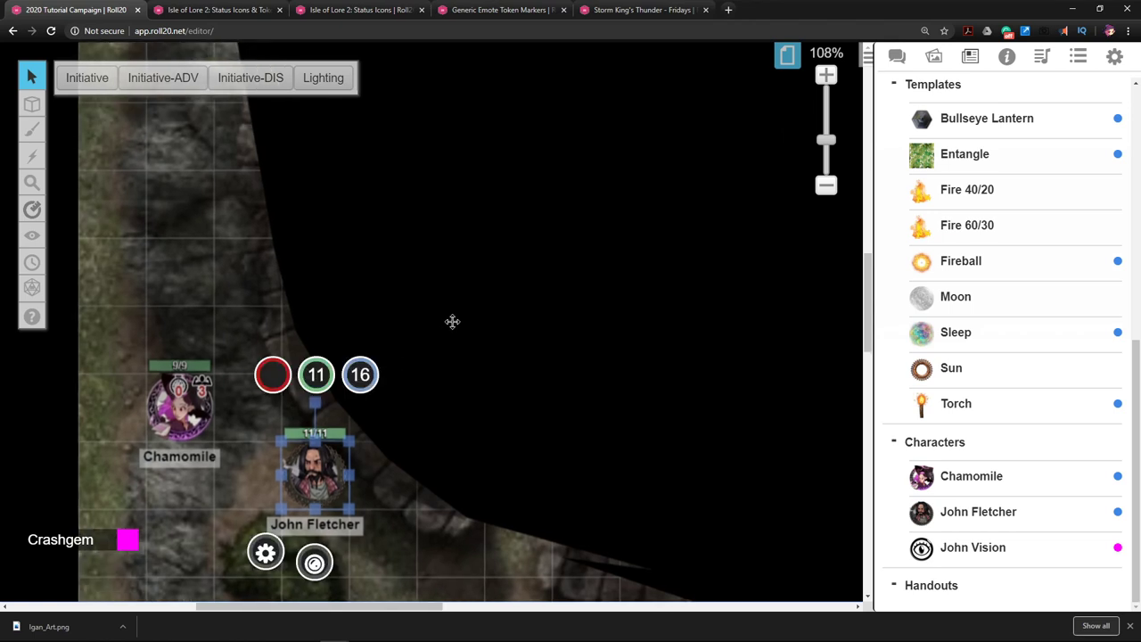
mouse_move(452, 306)
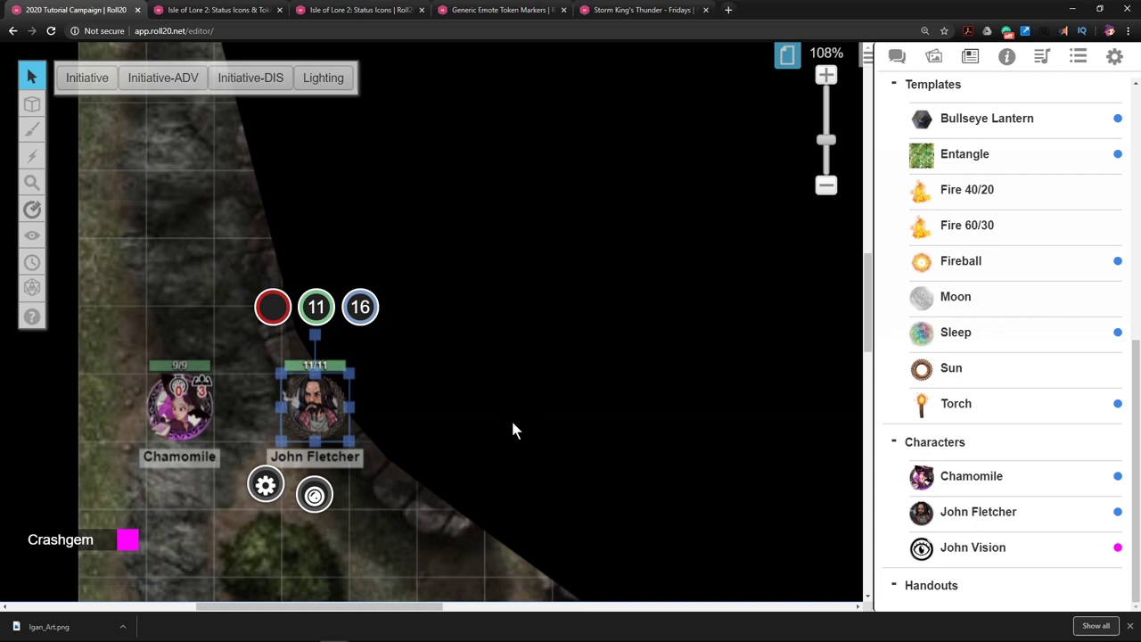
mouse_move(435, 404)
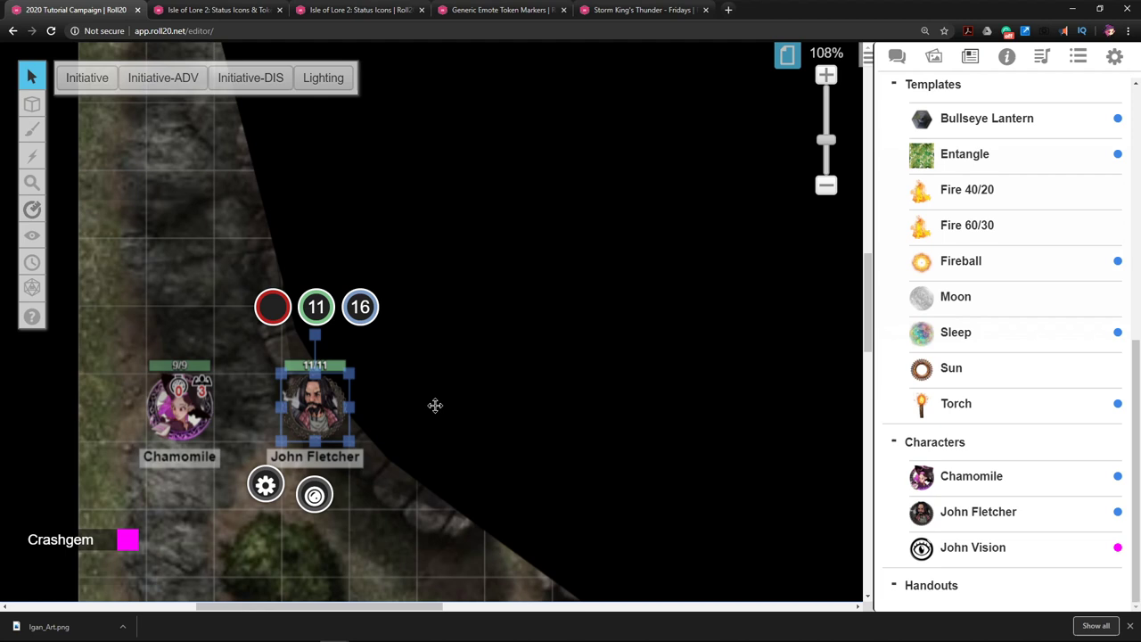
mouse_move(411, 383)
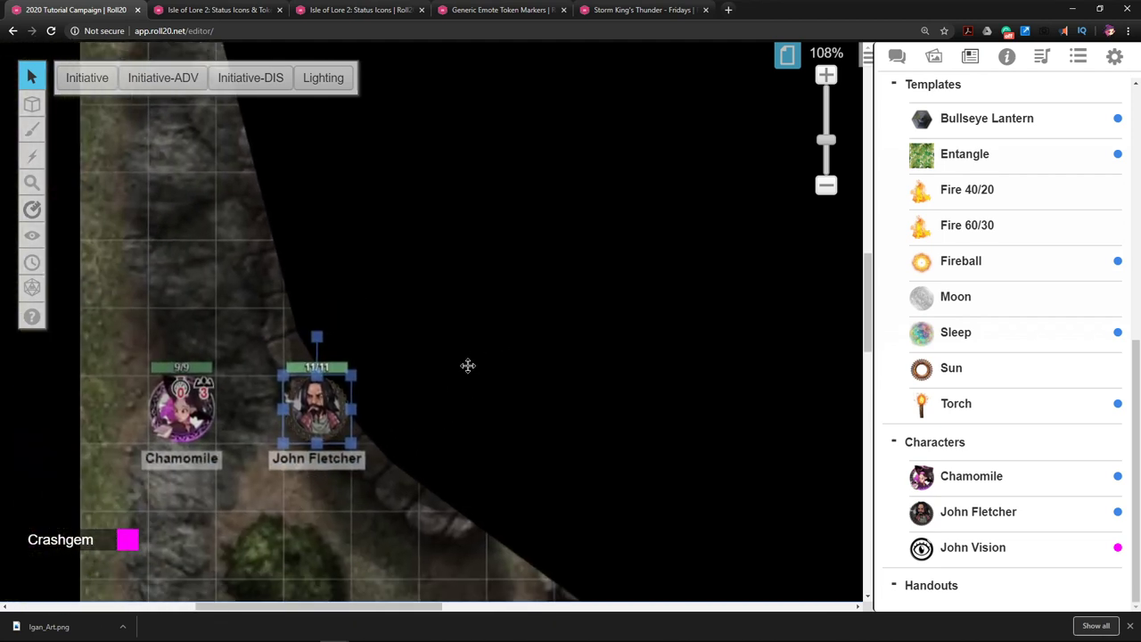
Step: Select John Fletcher's token at the edge of the darkness, apart from Chamomile
click(317, 406)
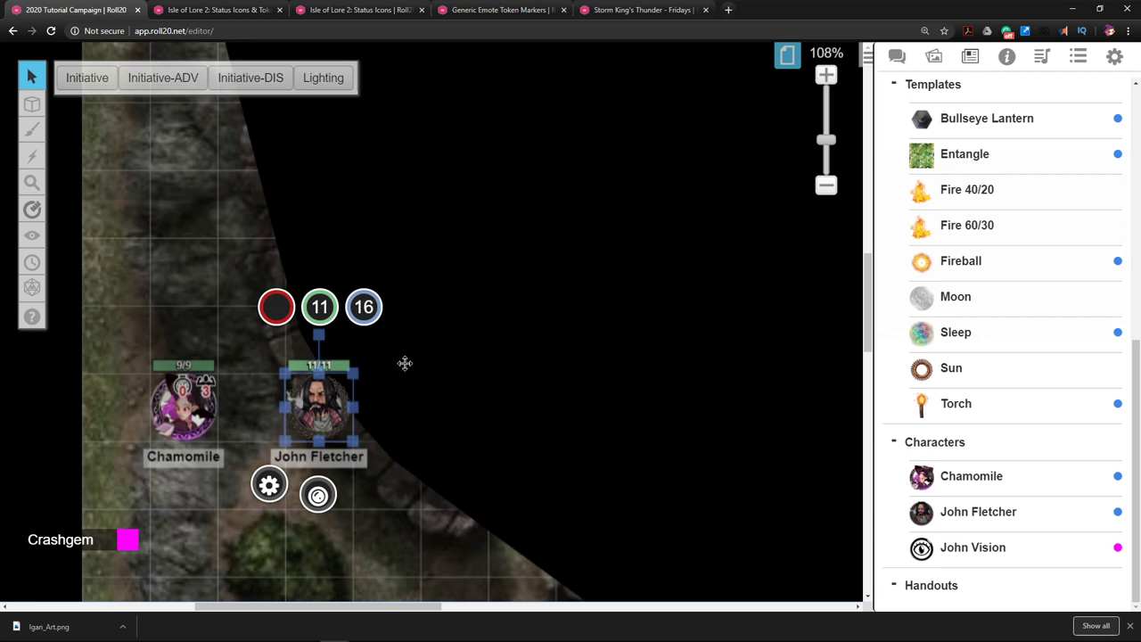
mouse_move(325, 425)
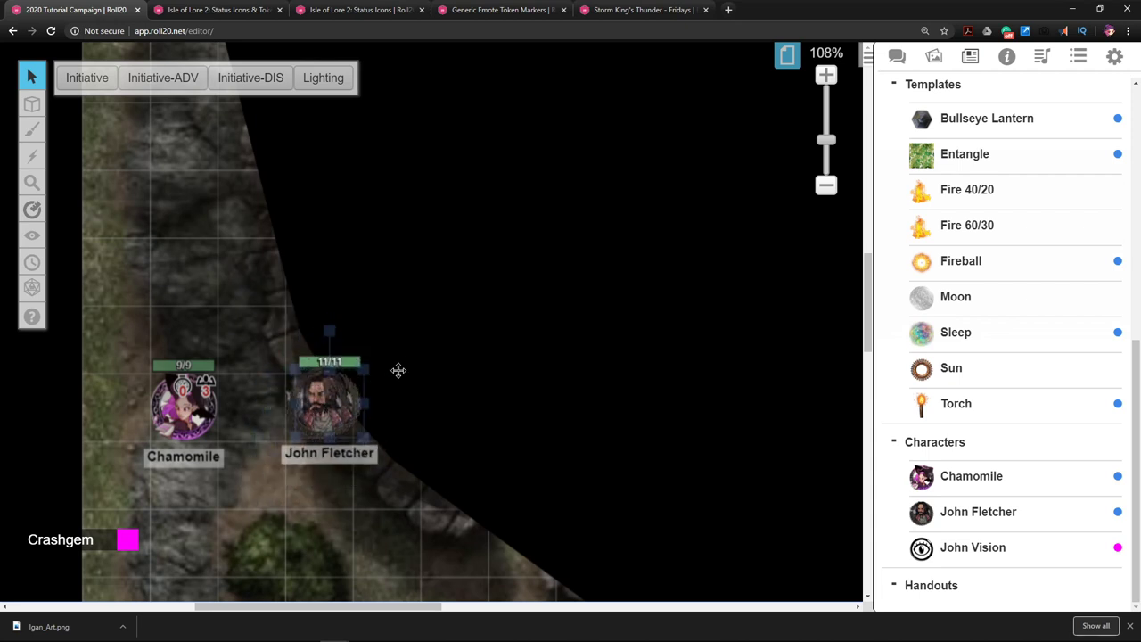
Step: Move John Fletcher onto the cobblestone tower floor beside the boar, then pan the map around
click(328, 402)
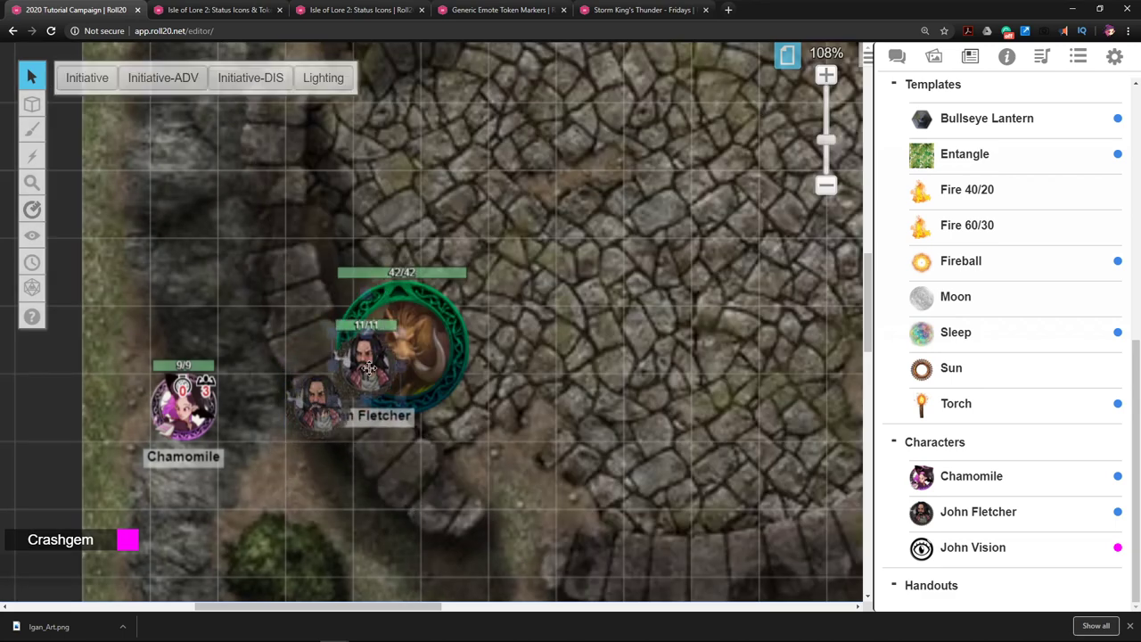
click(386, 352)
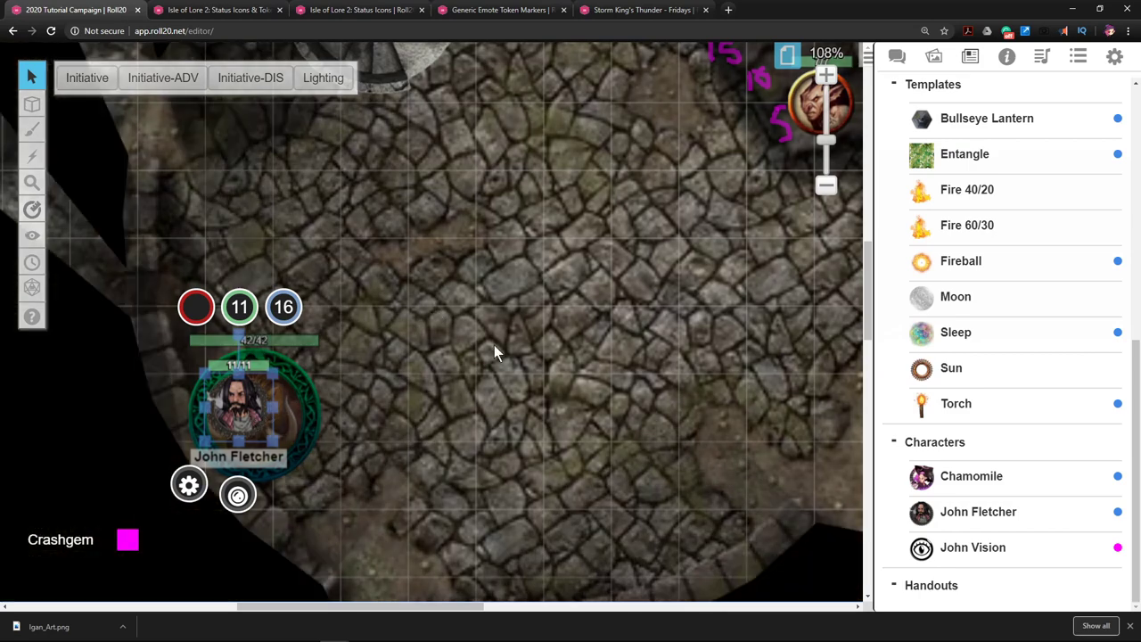
drag(495, 352, 585, 405)
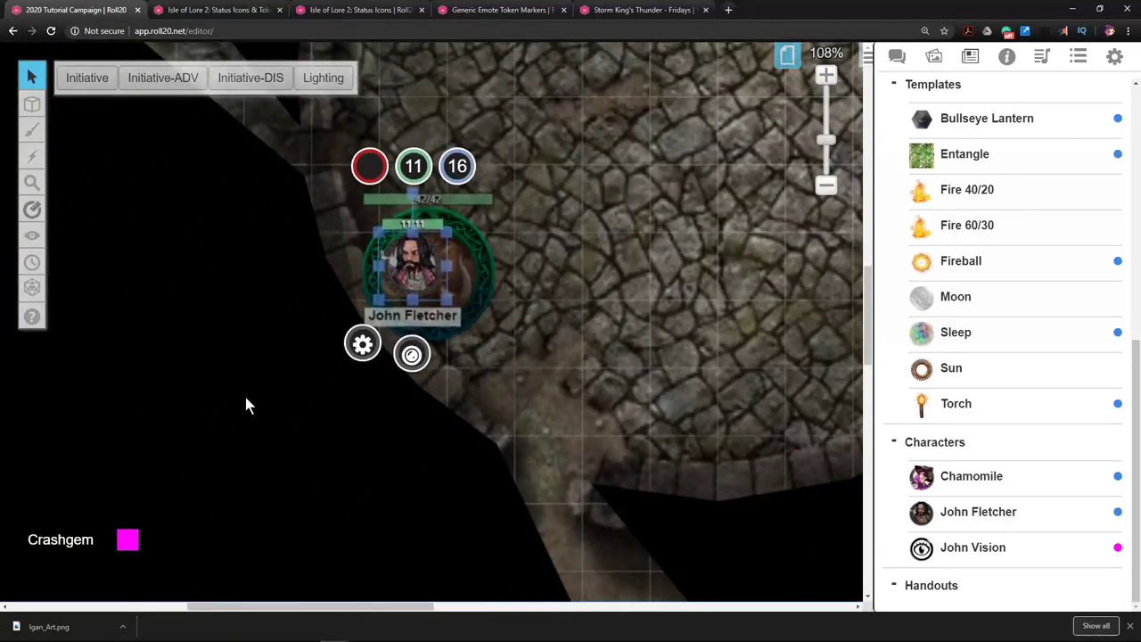
mouse_move(339, 435)
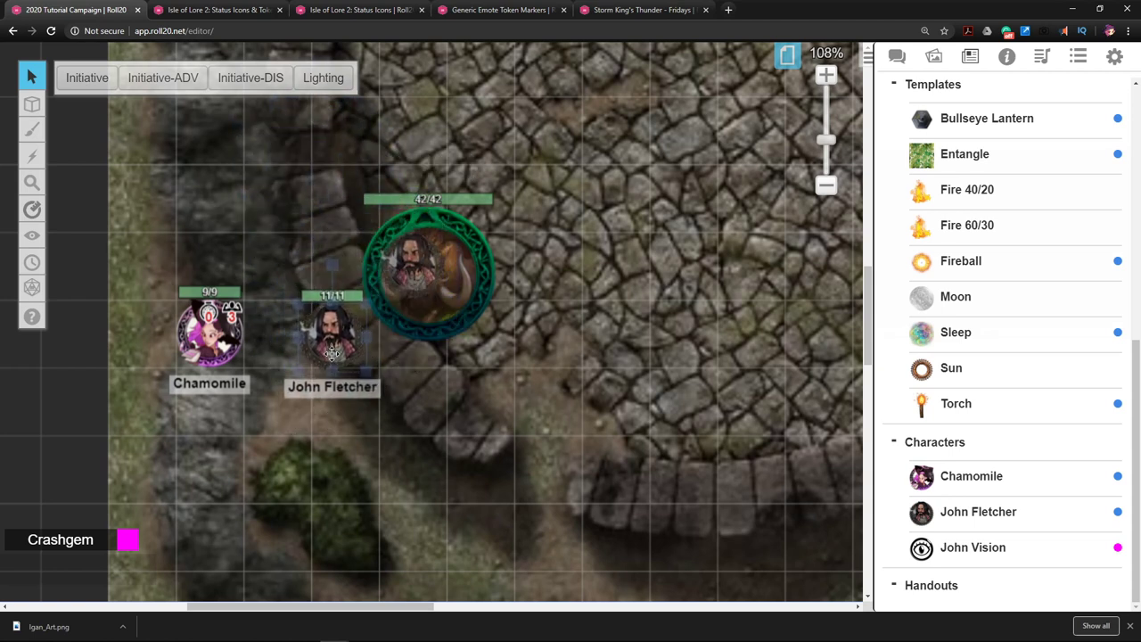
Step: Duplicate John Fletcher's token, place the copy over the boar, then deselect it
click(333, 335)
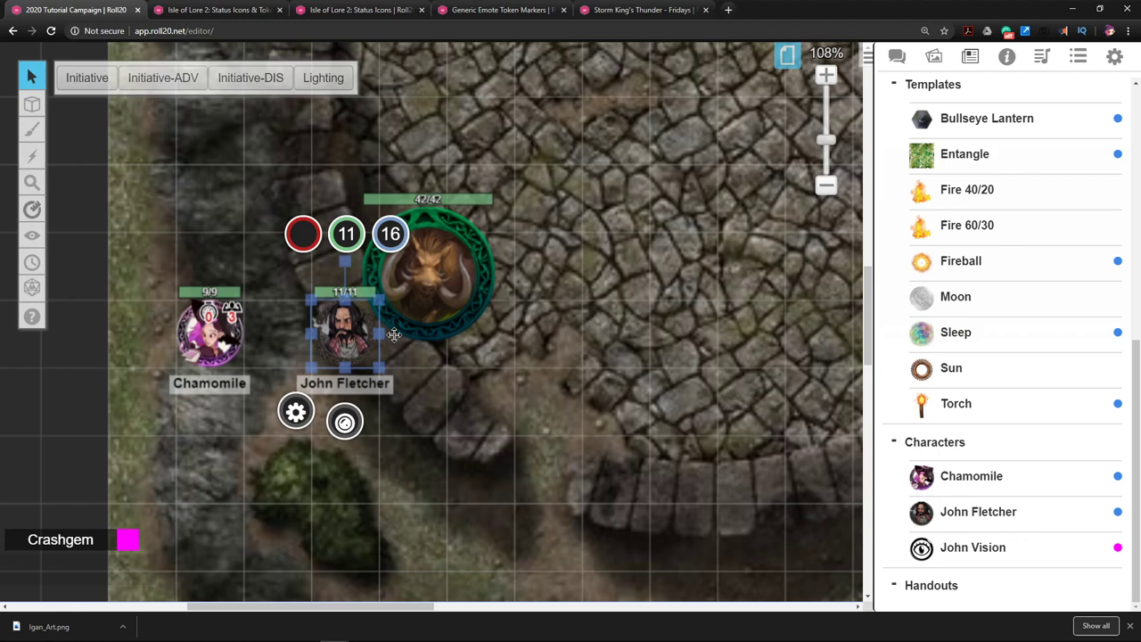
mouse_move(539, 356)
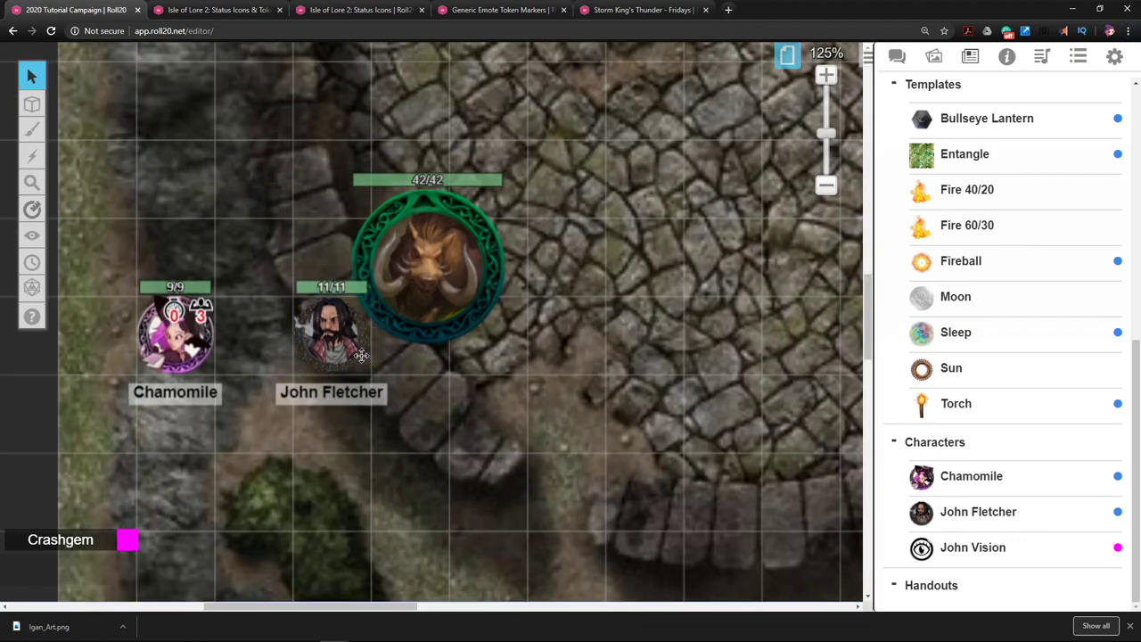
mouse_move(513, 396)
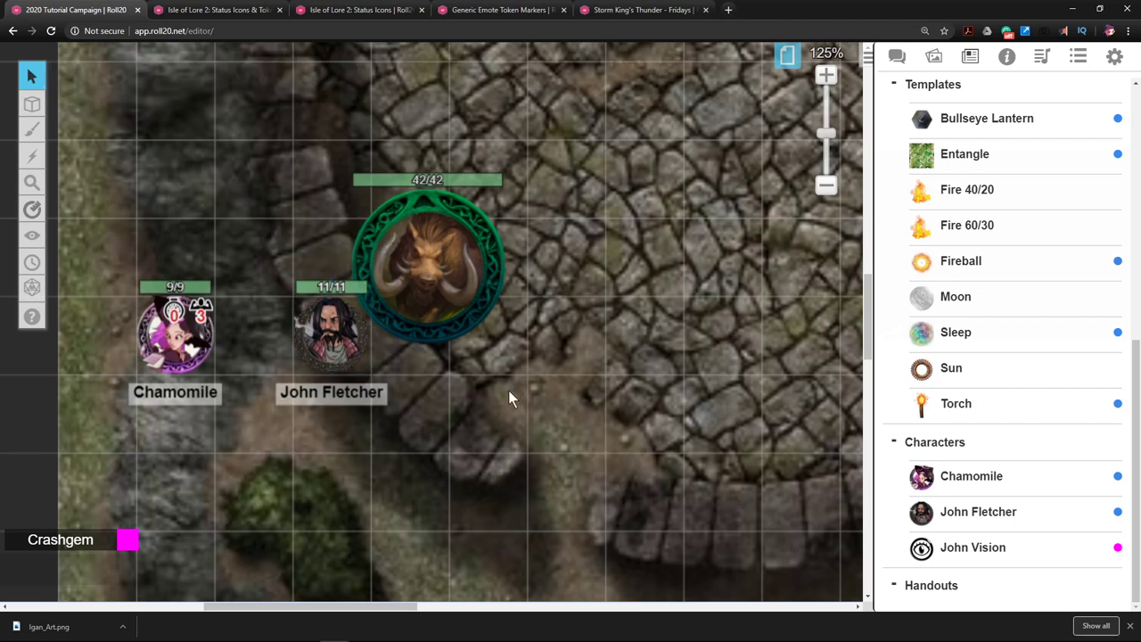
click(331, 334)
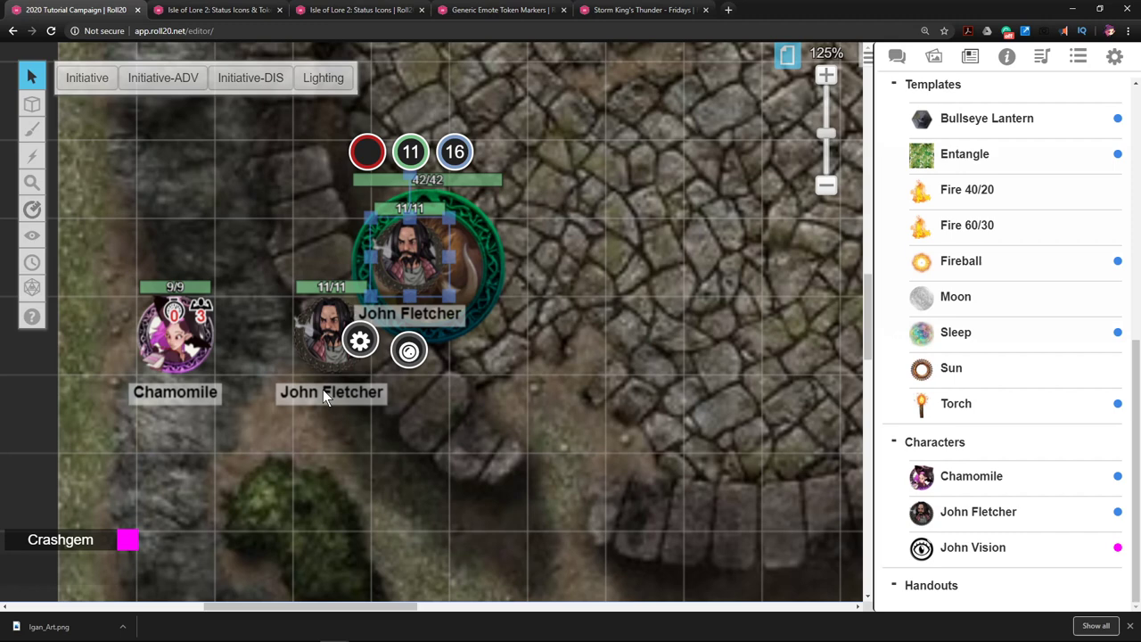
mouse_move(346, 387)
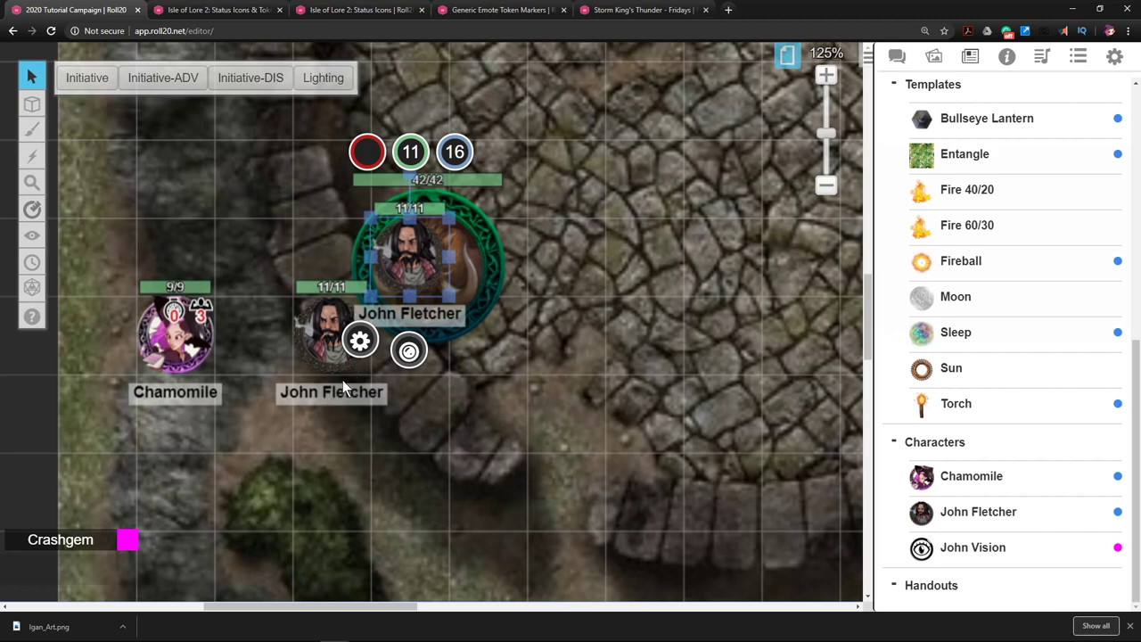
click(570, 401)
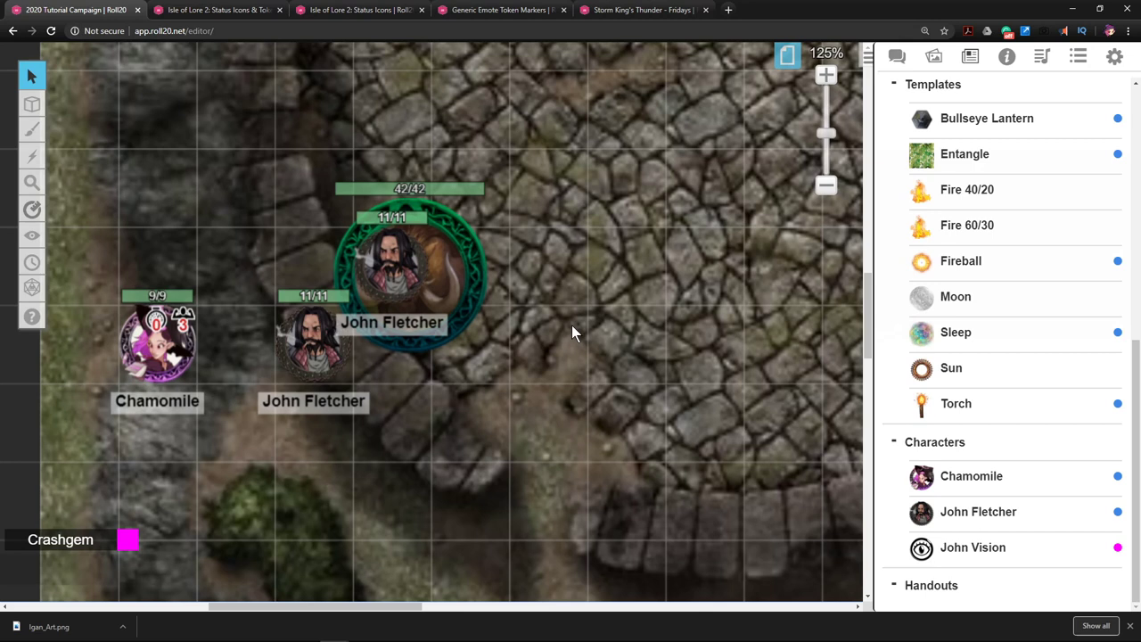
click(395, 267)
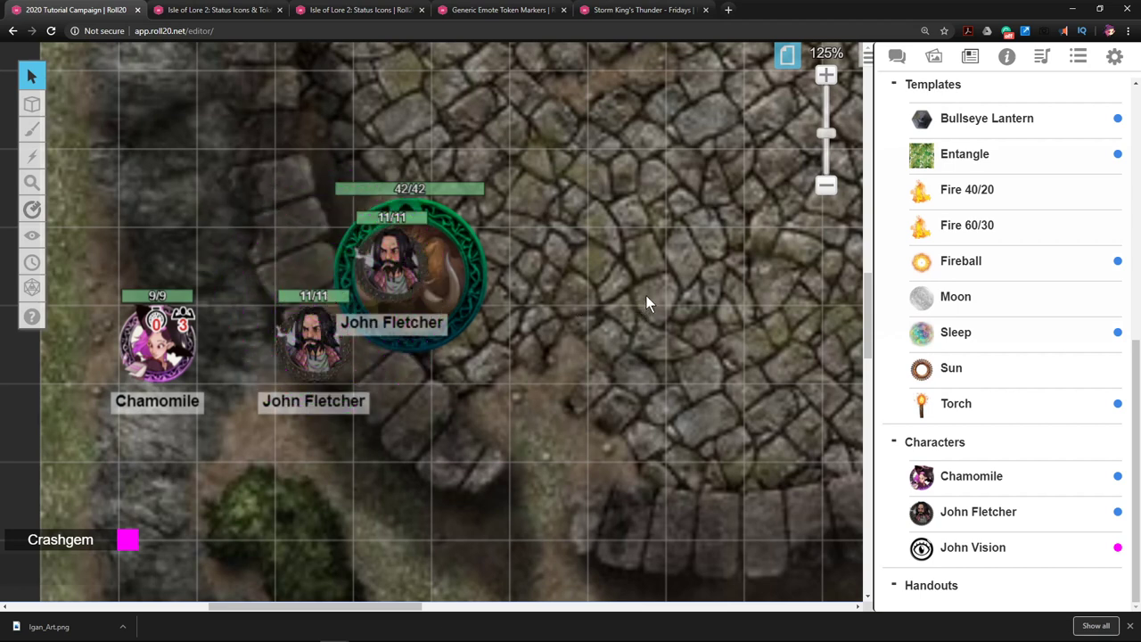
click(313, 343)
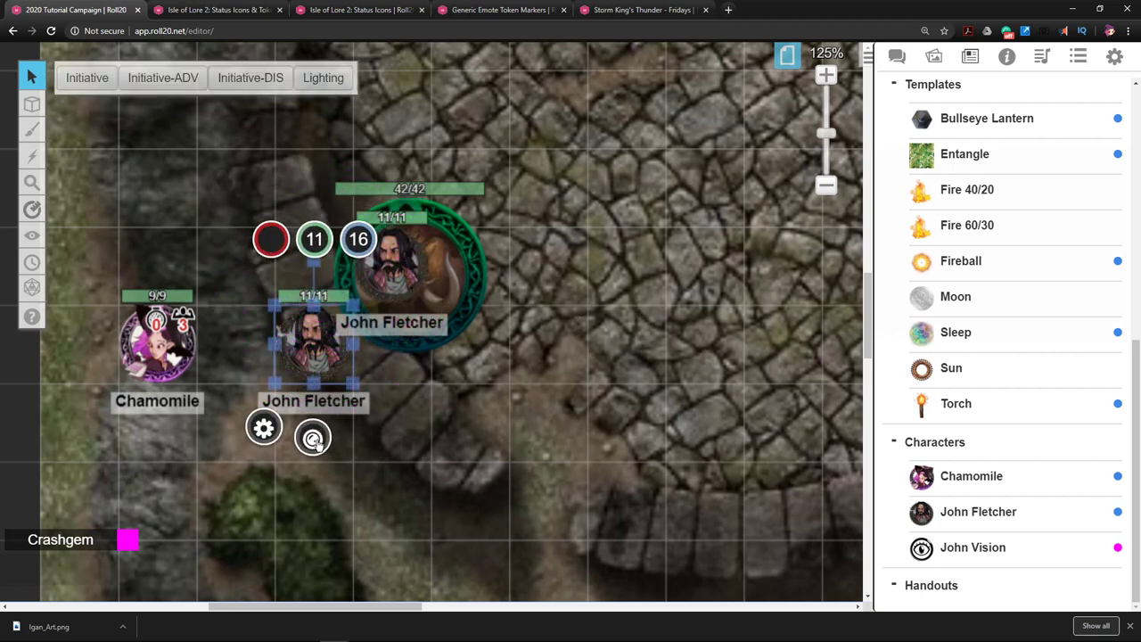
click(312, 437)
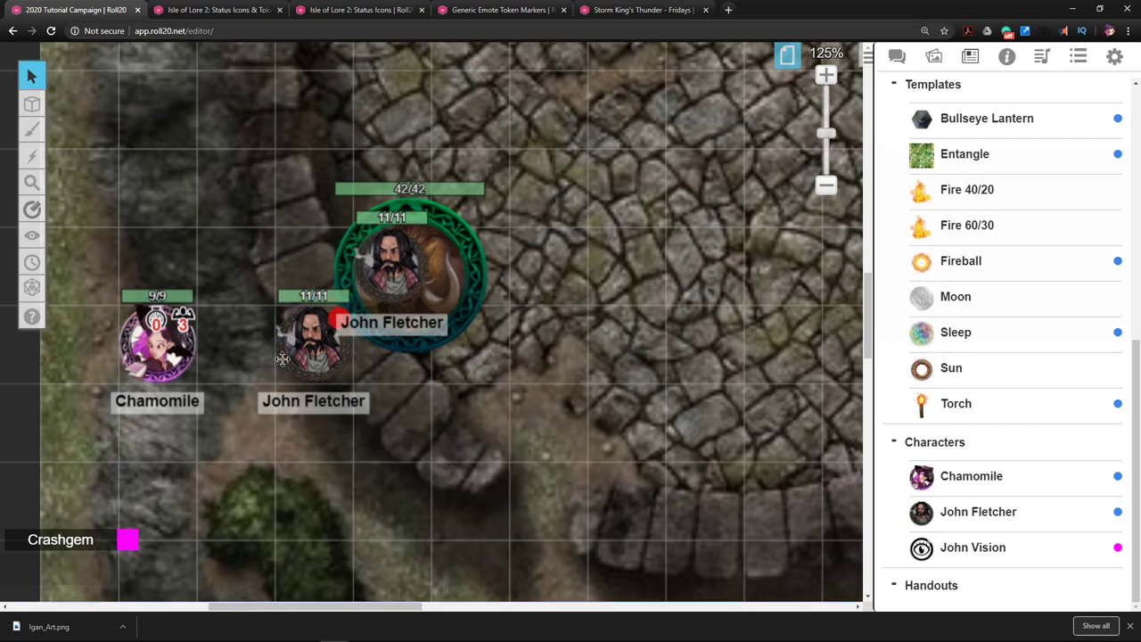
mouse_move(376, 285)
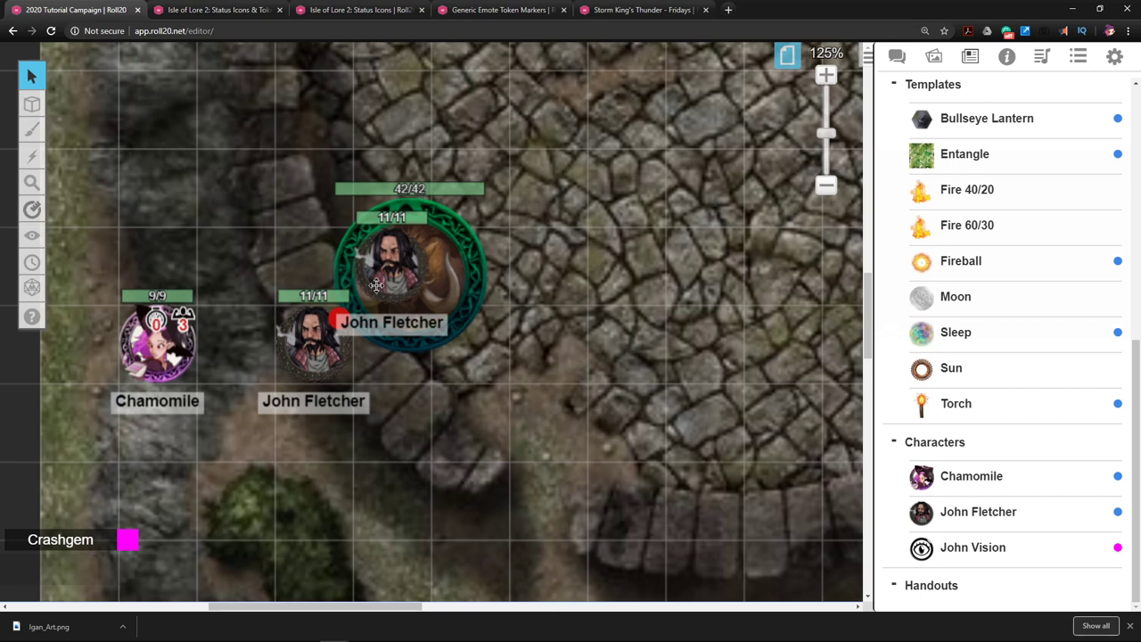
mouse_move(418, 270)
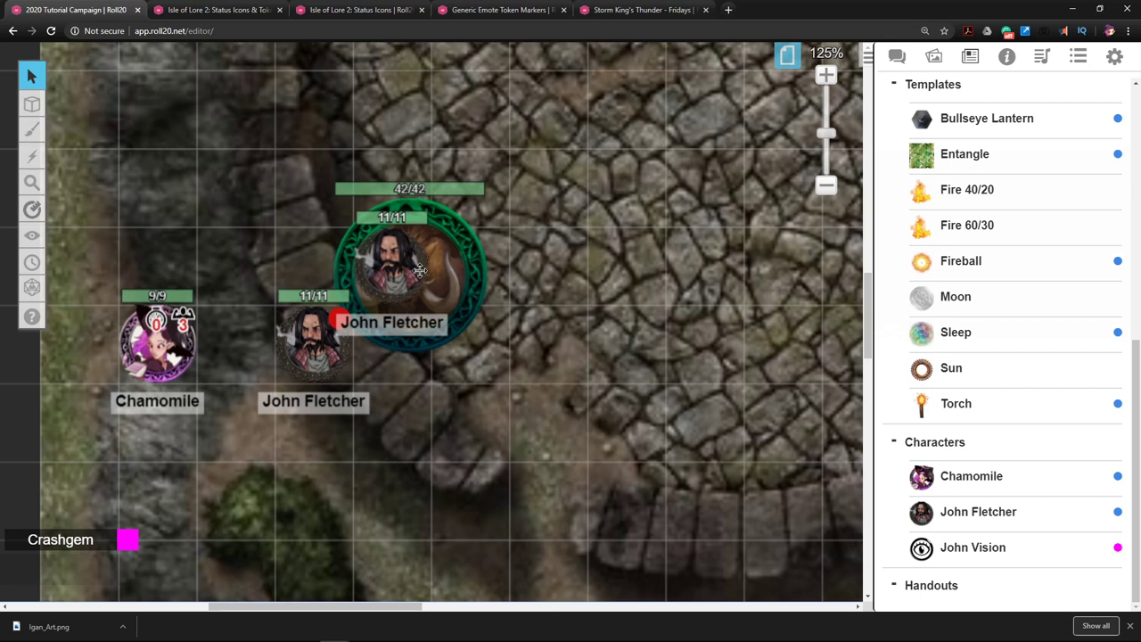
click(405, 267)
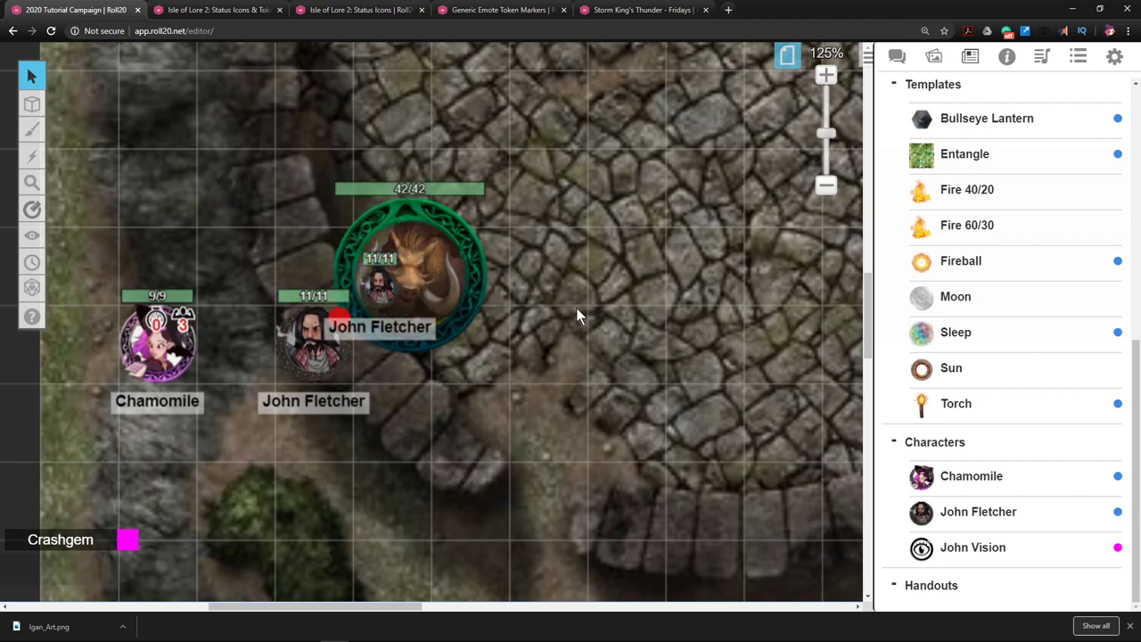
Step: Drop a John Fletcher token from the Journal and delete the shrunken copy on the boar
click(313, 343)
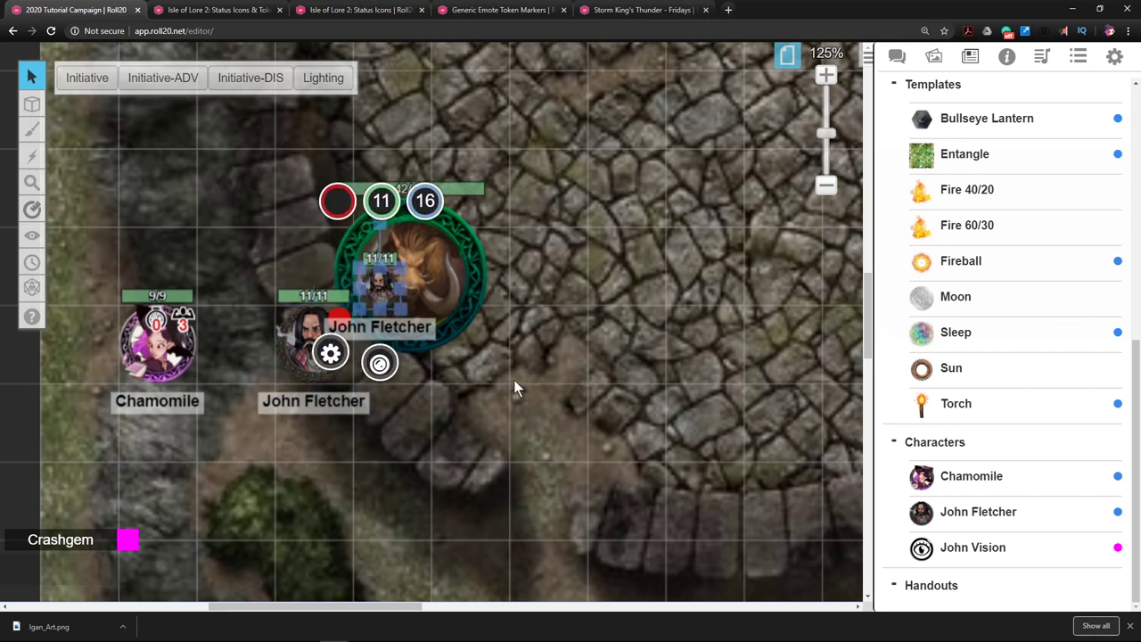
mouse_move(544, 374)
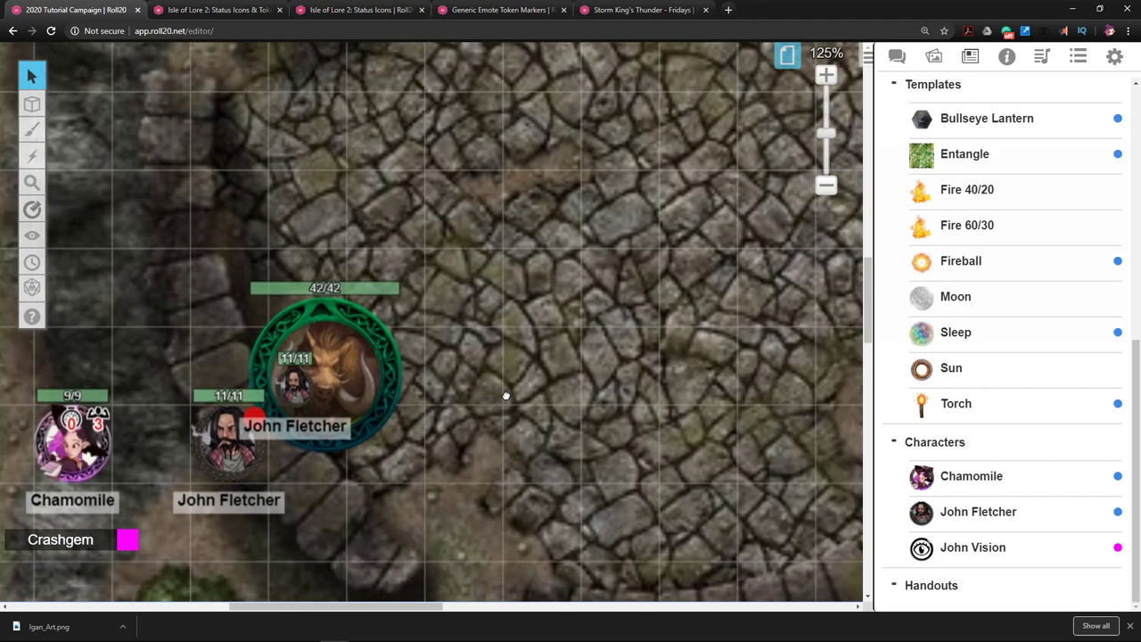
drag(505, 394, 670, 308)
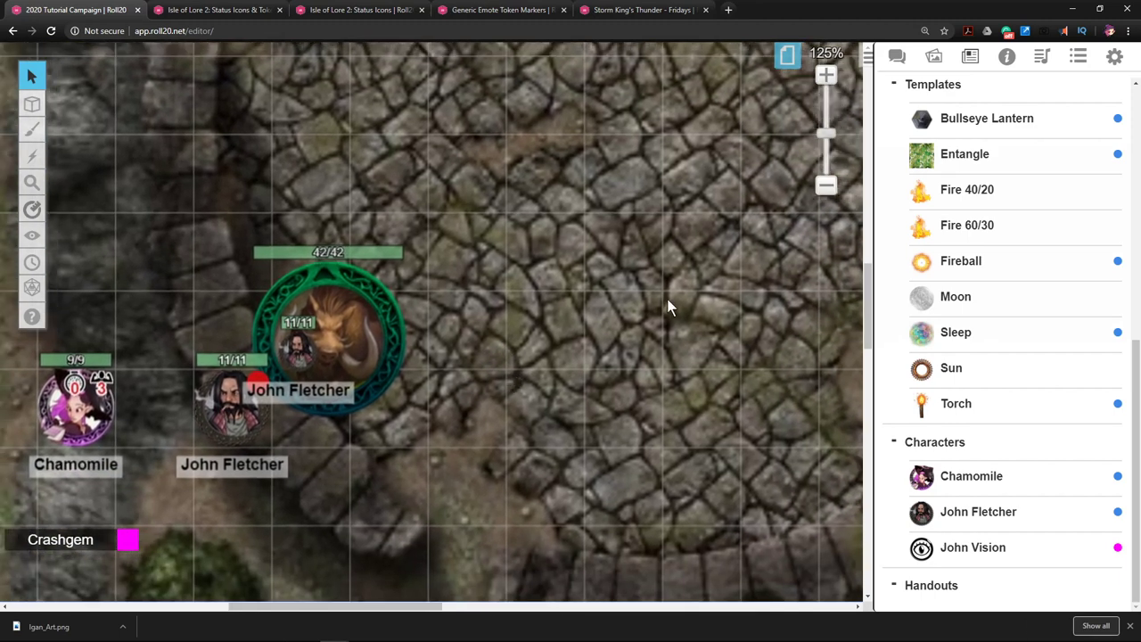
click(303, 352)
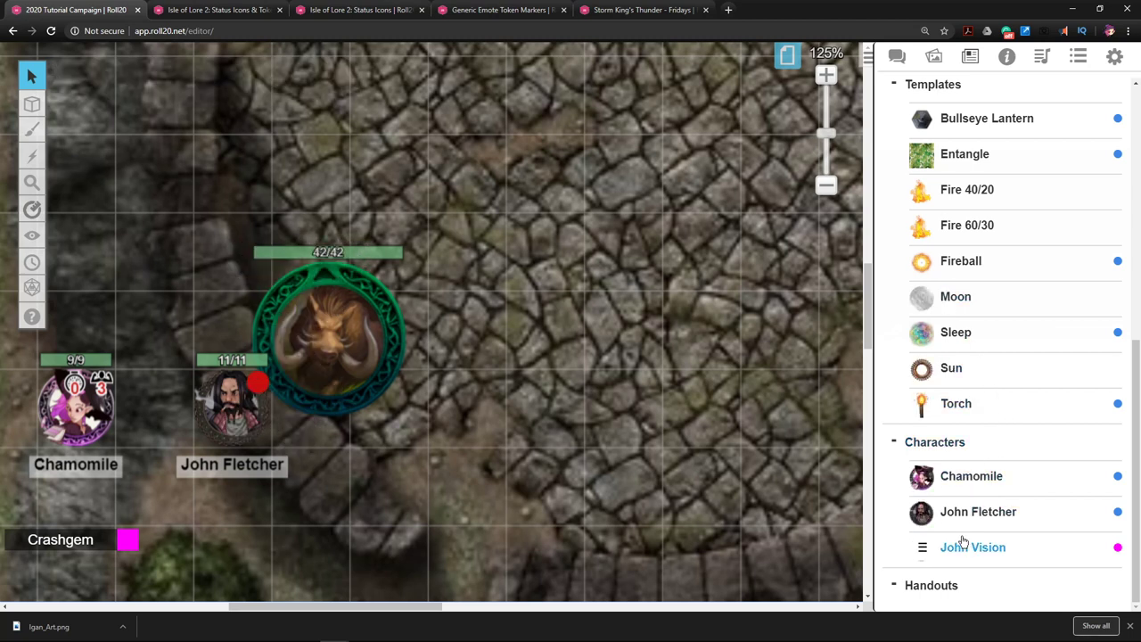
mouse_move(530, 381)
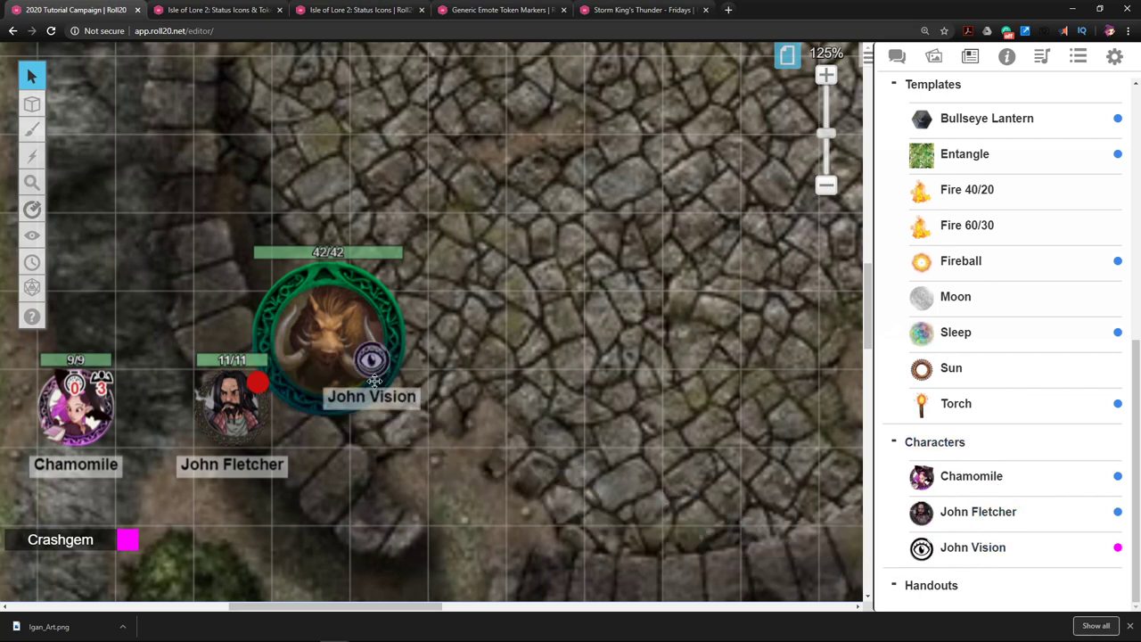
Step: Drag the John Vision token onto the large boar token next to John Fletcher
drag(373, 357, 312, 334)
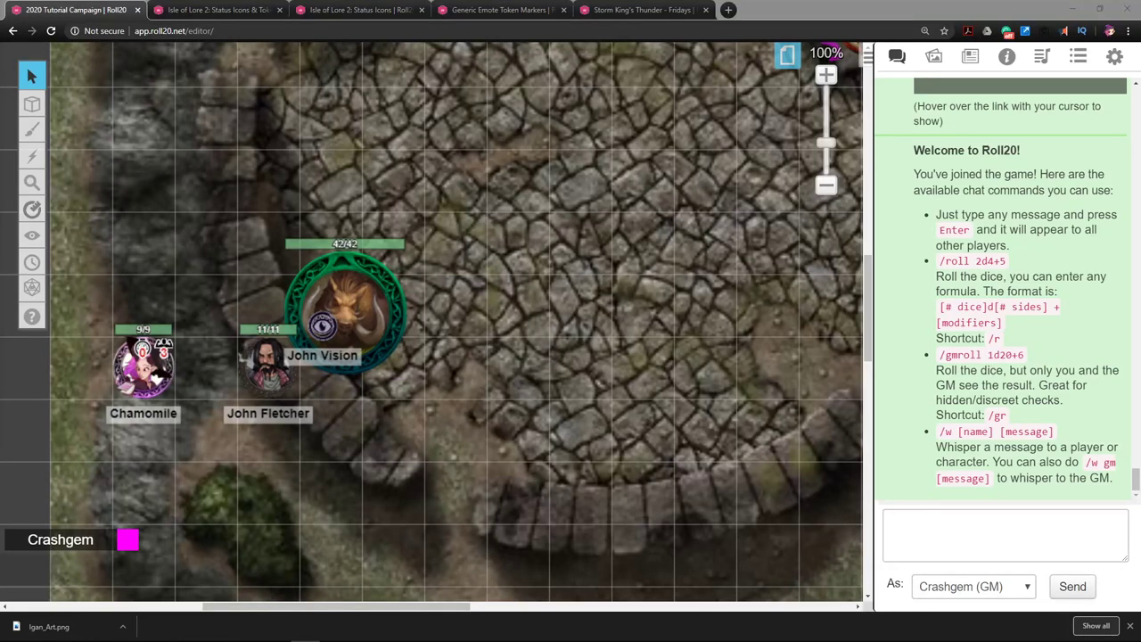
Step: Use Re-Join as player in the My Settings tab to view the map as a player
click(1114, 56)
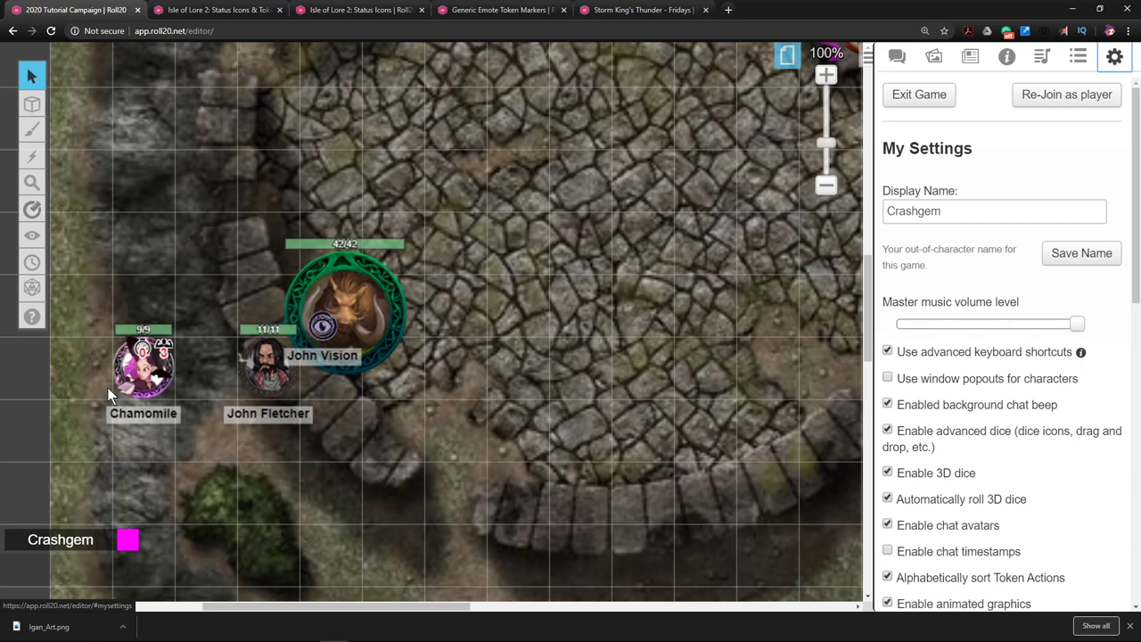
mouse_move(205, 385)
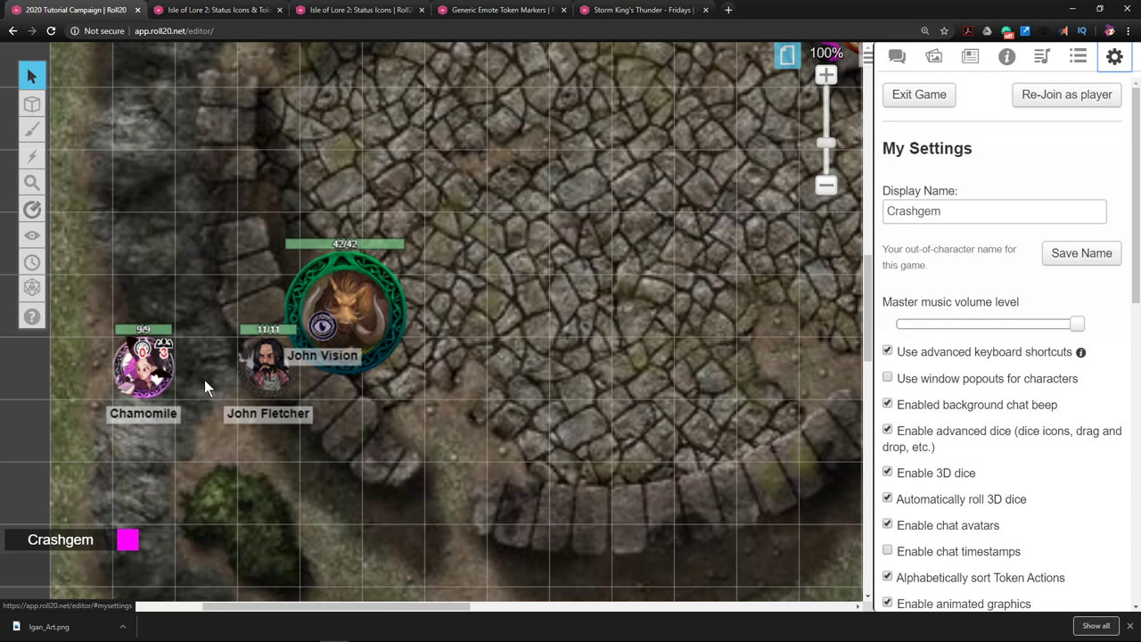
click(1066, 94)
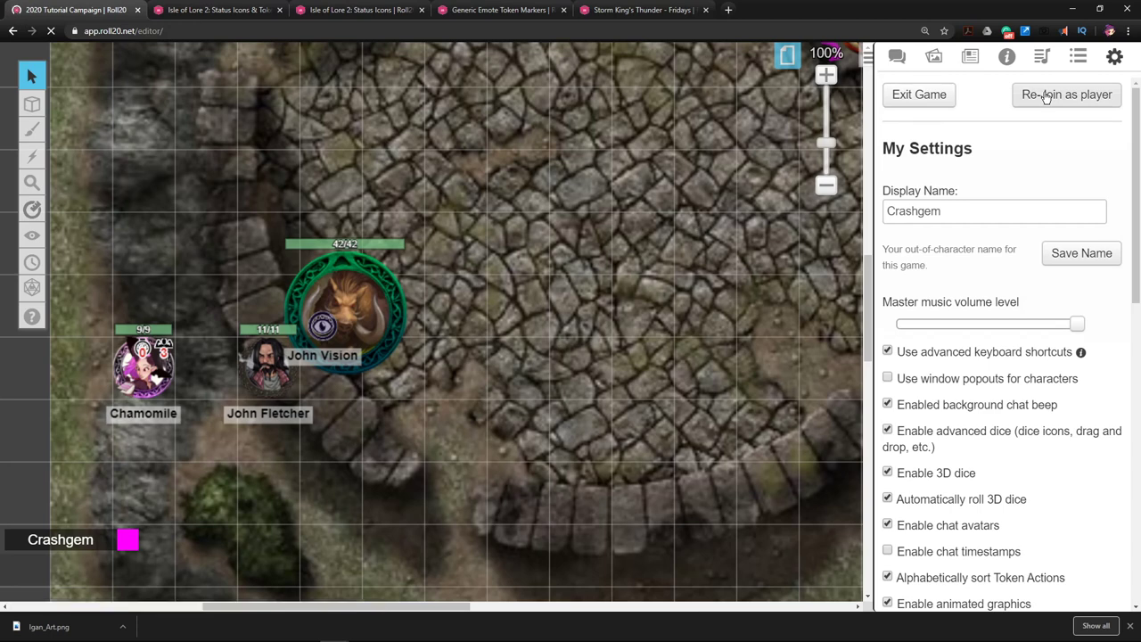
click(1066, 94)
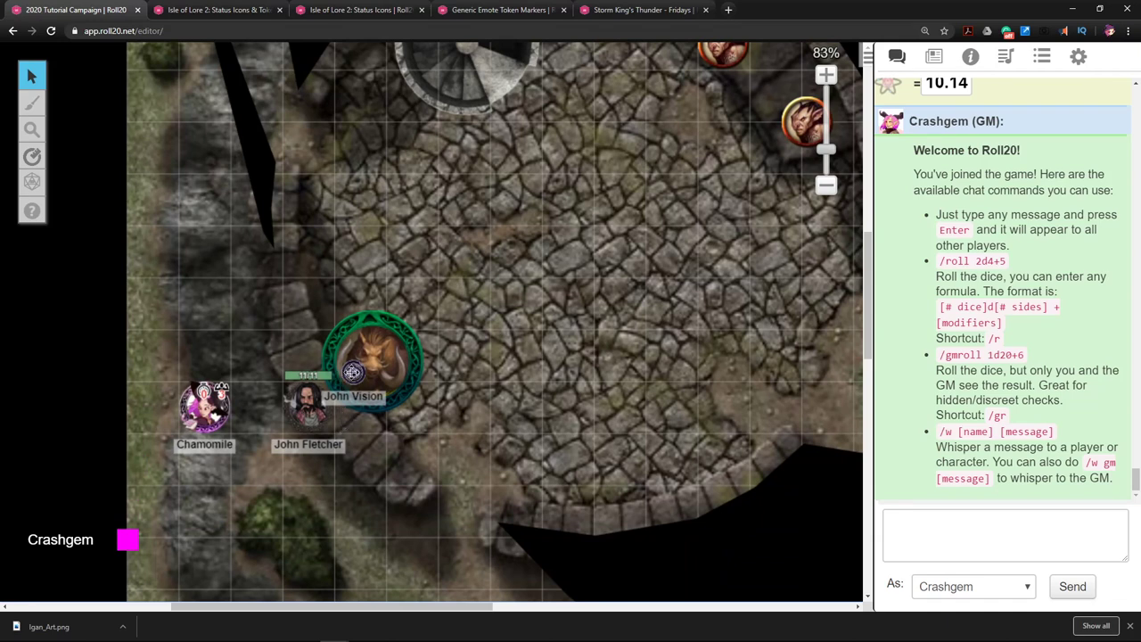
mouse_move(350, 371)
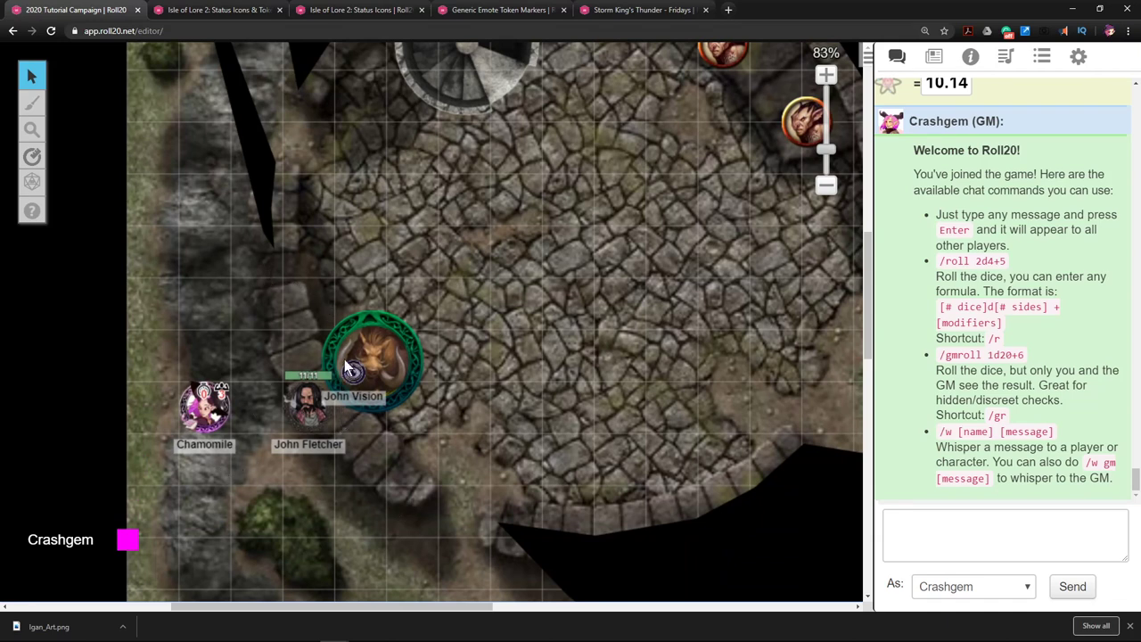
mouse_move(470, 321)
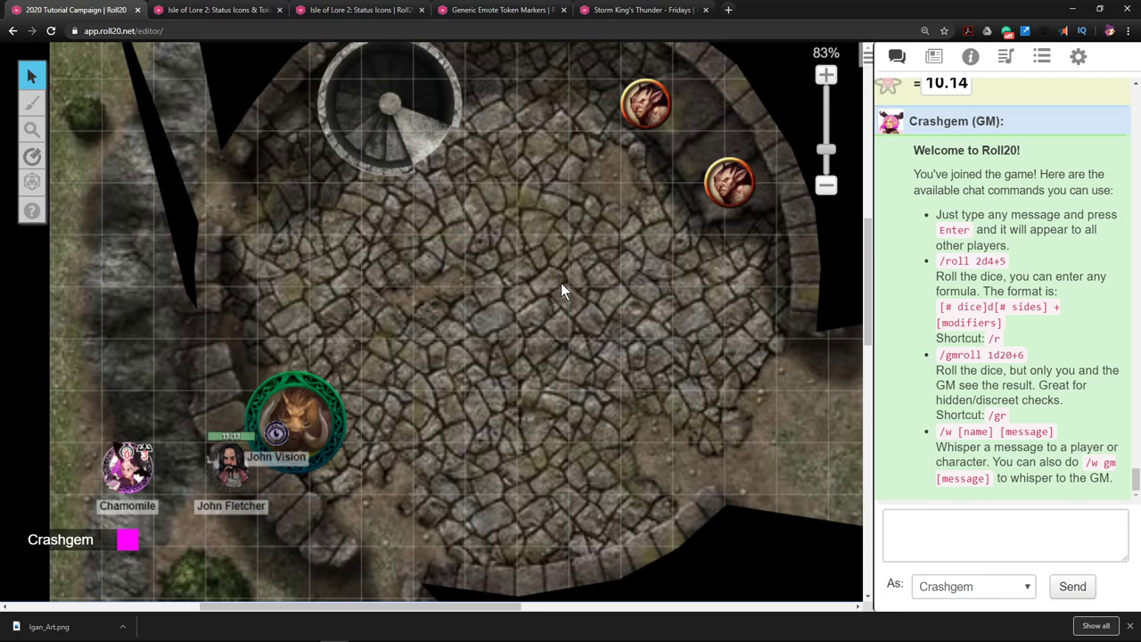
mouse_move(599, 240)
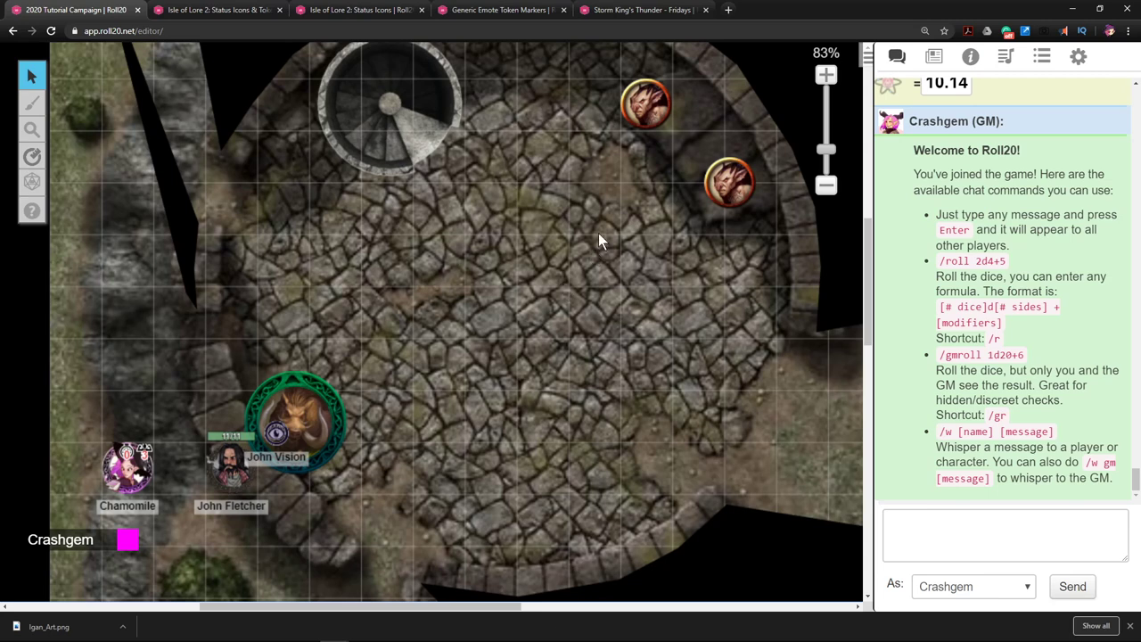
mouse_move(227, 443)
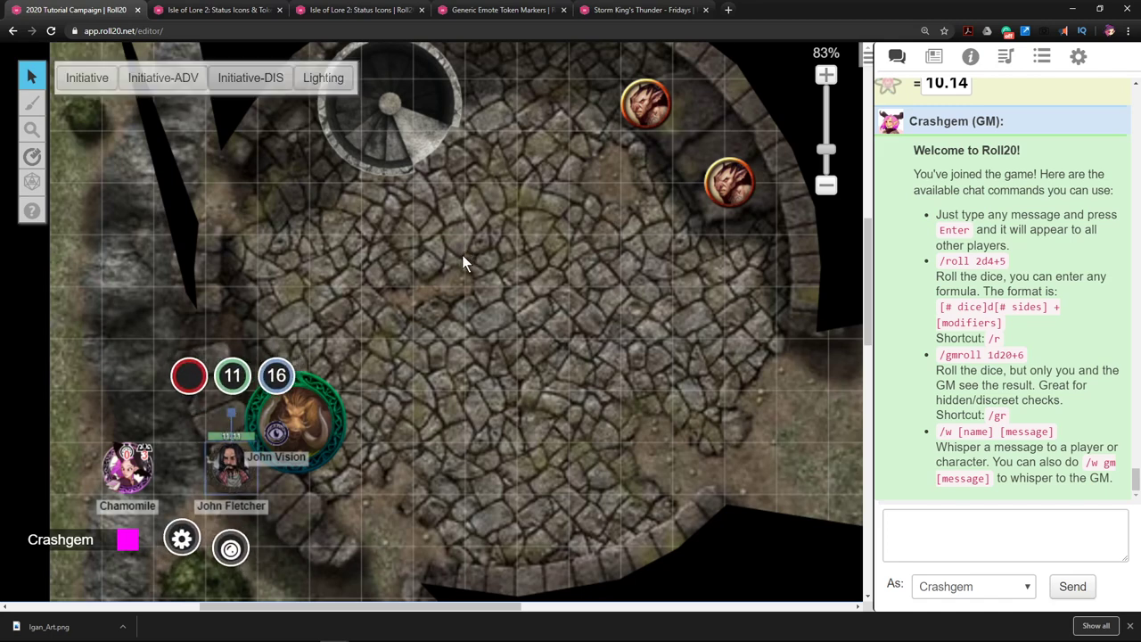
Step: Zoom out and move John Fletcher's token into the centre of the tower floor
scroll(down, 3)
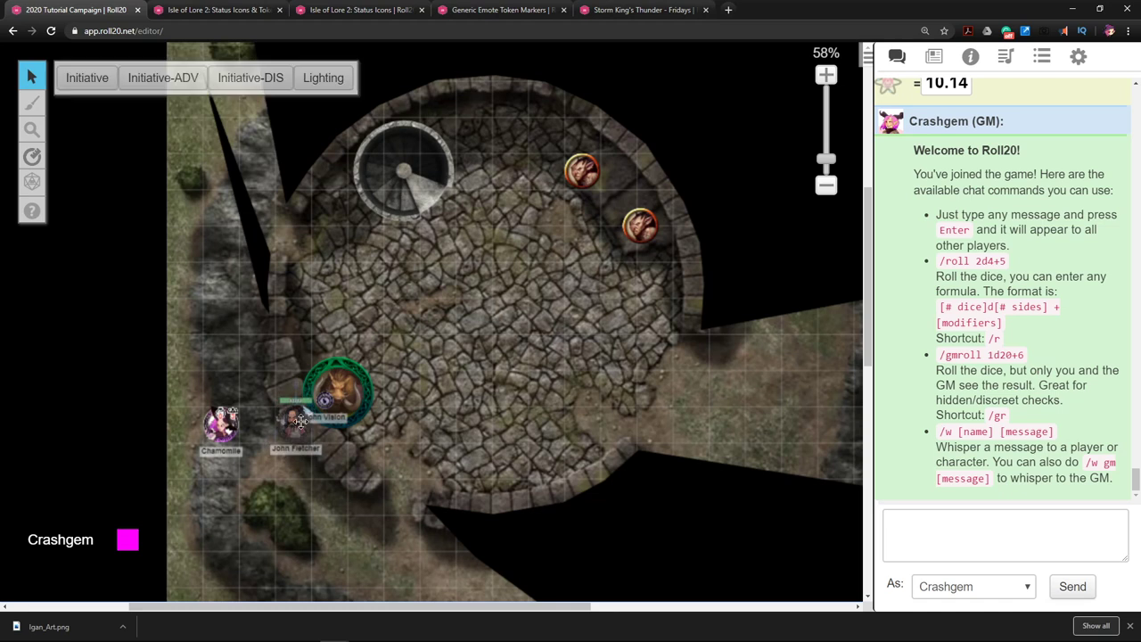
drag(294, 418, 232, 348)
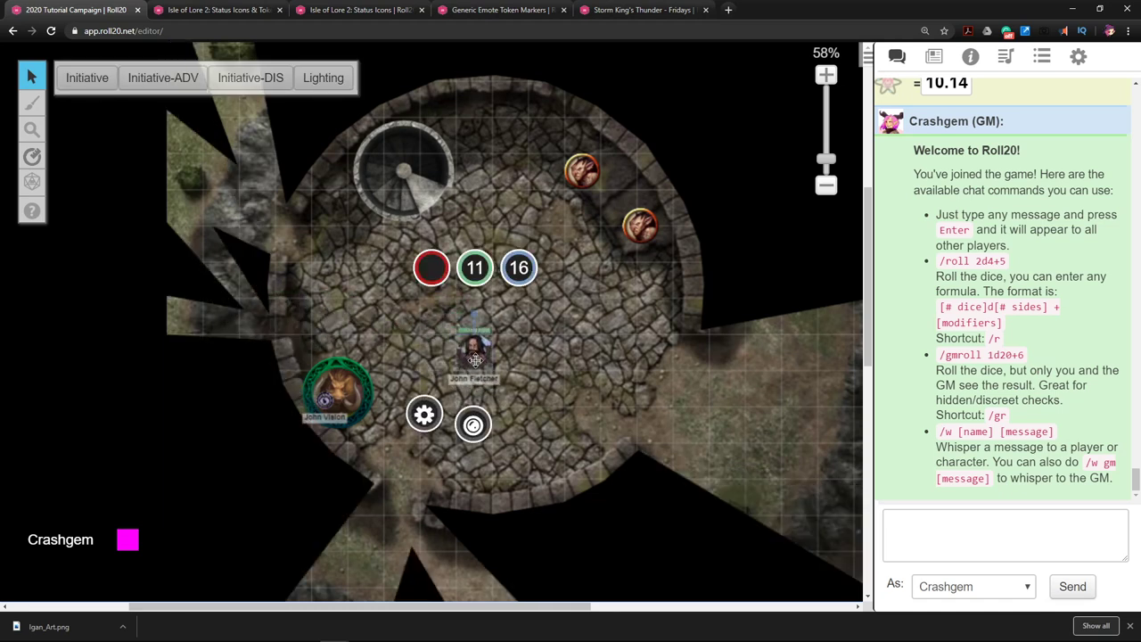
scroll(down, 3)
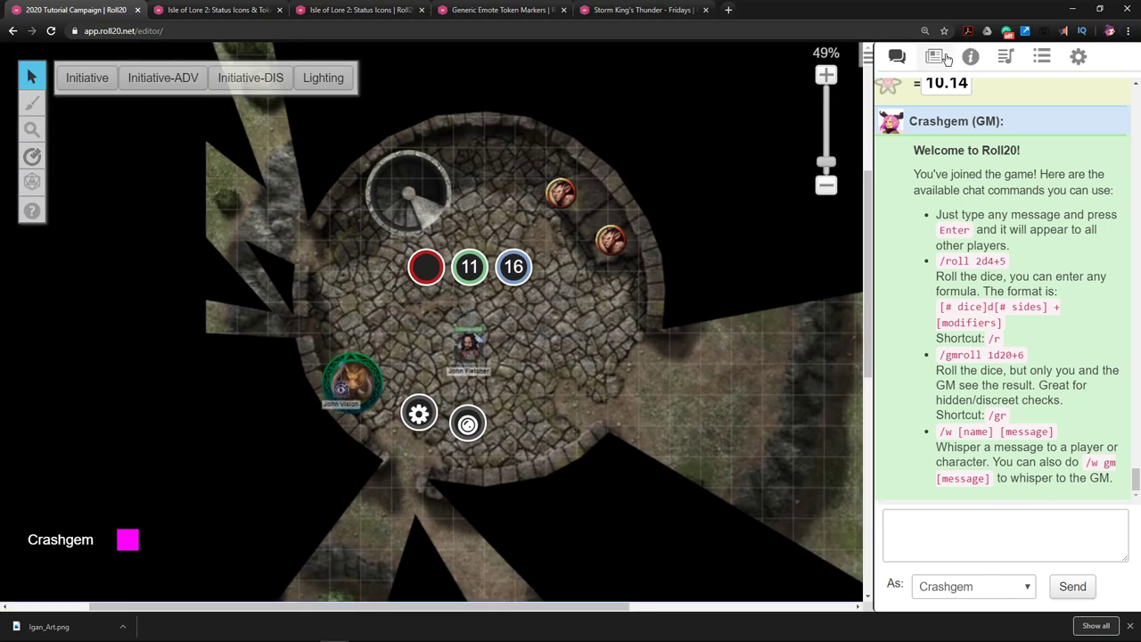
click(970, 56)
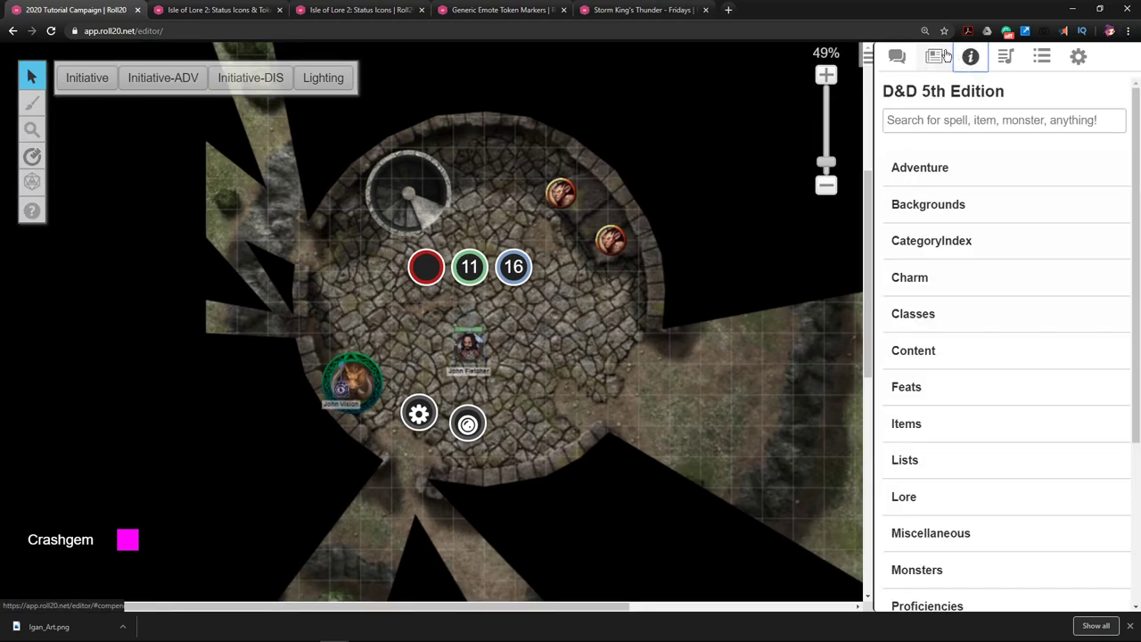
click(933, 56)
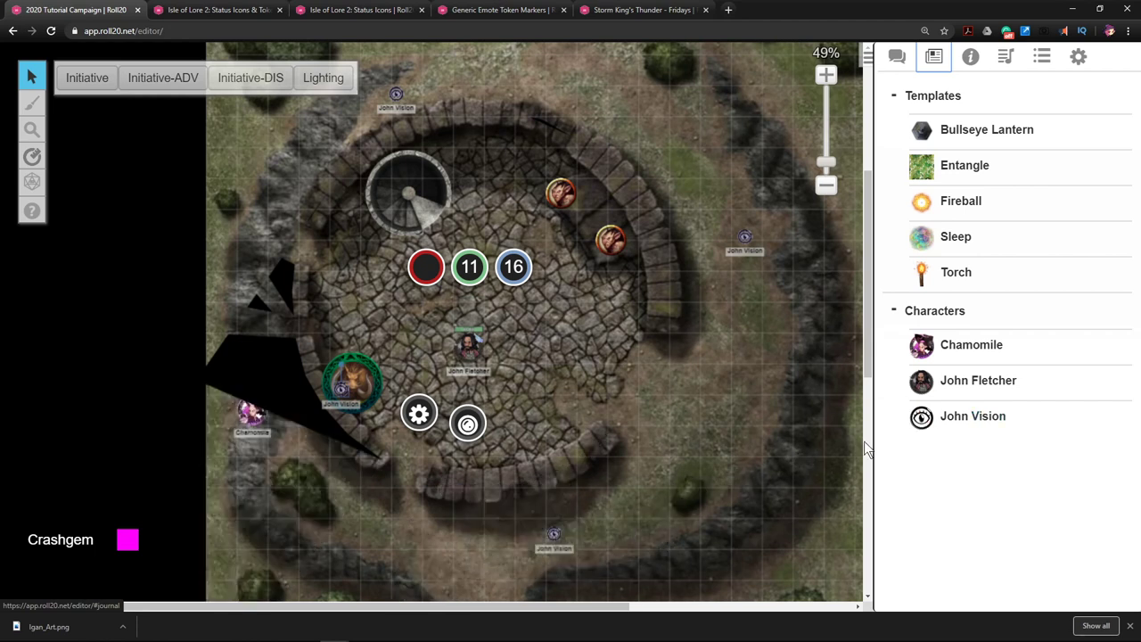
mouse_move(284, 462)
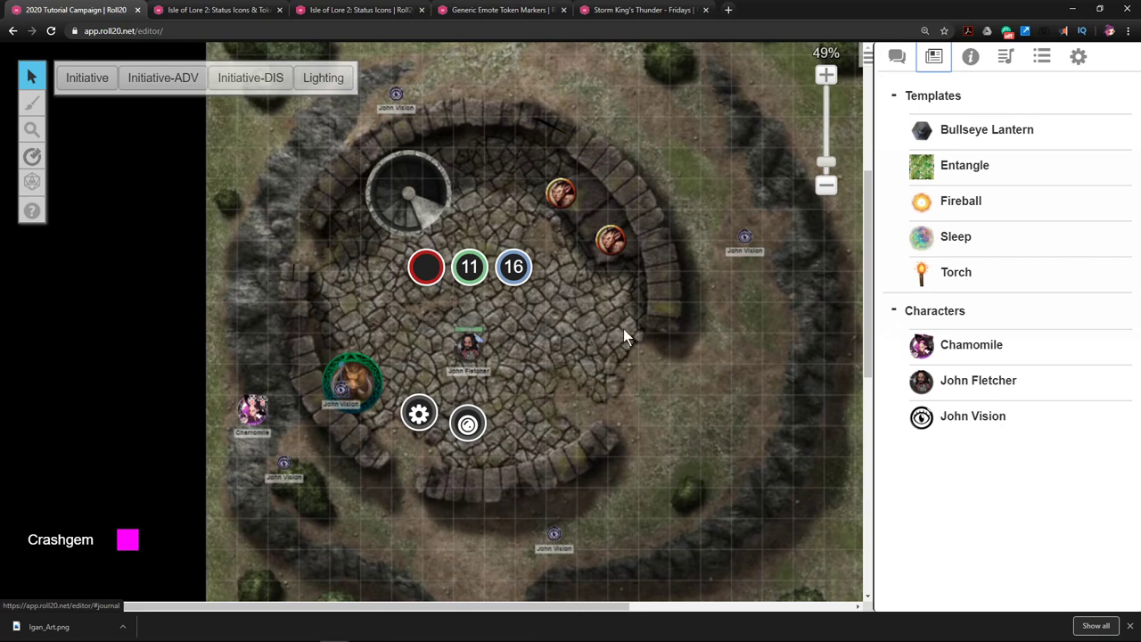
mouse_move(519, 443)
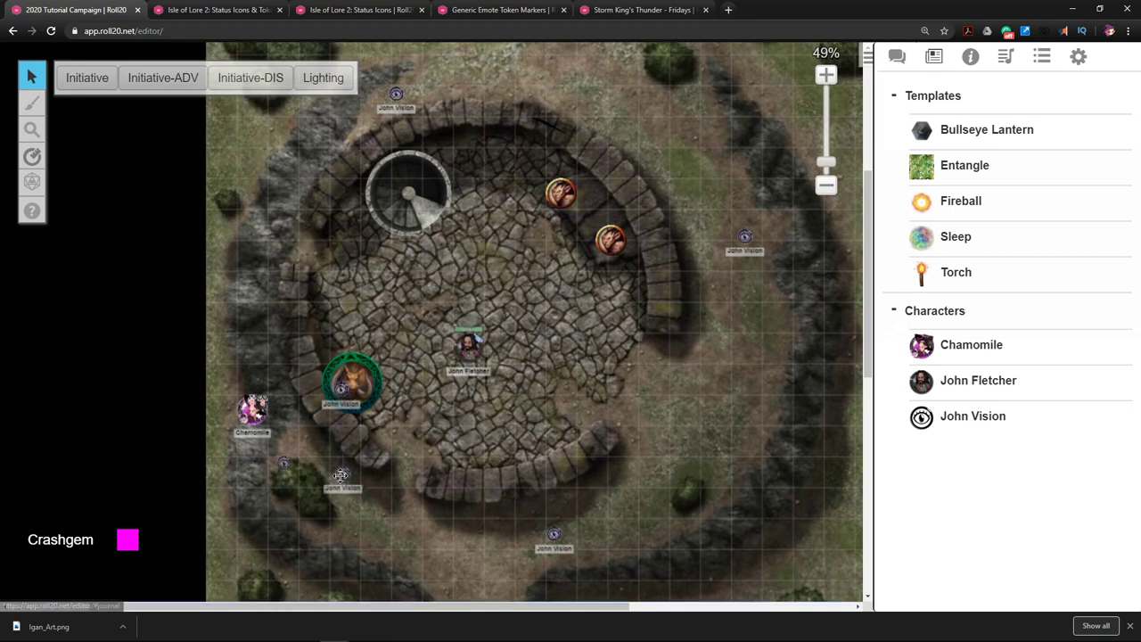
Step: Move a John Vision marker just below Chamomile, then select John Fletcher's token
drag(342, 472, 297, 356)
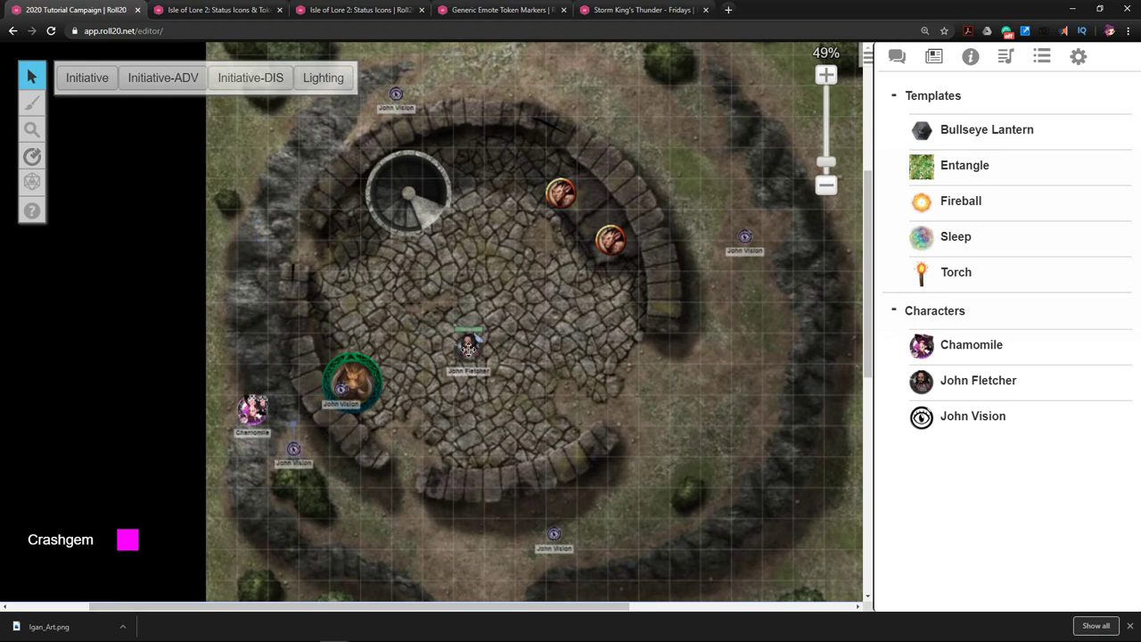
click(468, 348)
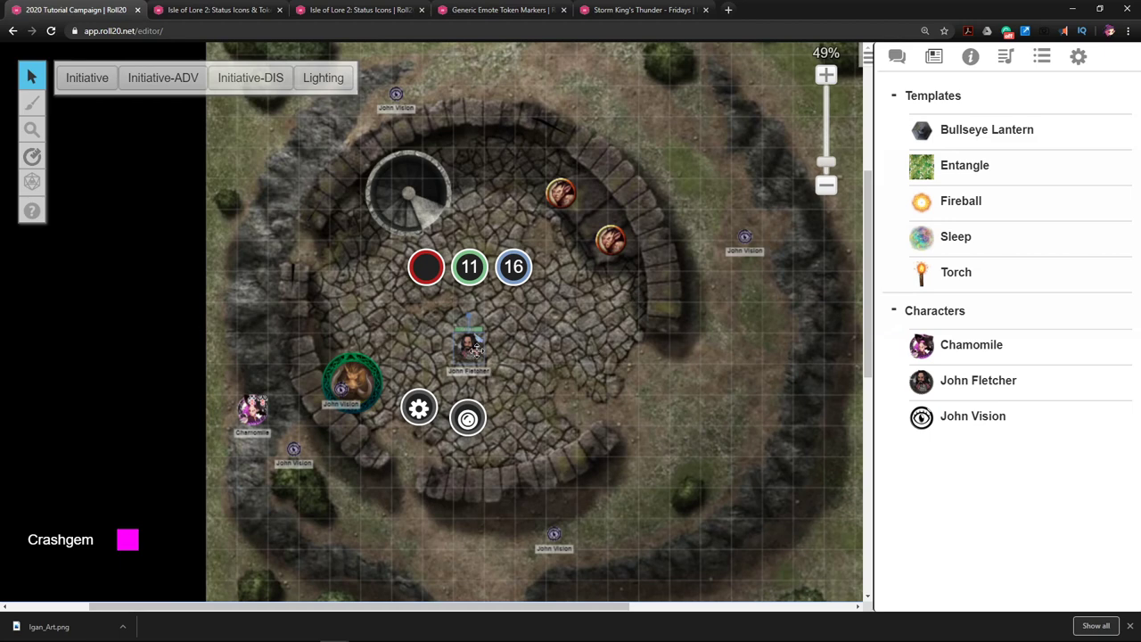
mouse_move(584, 359)
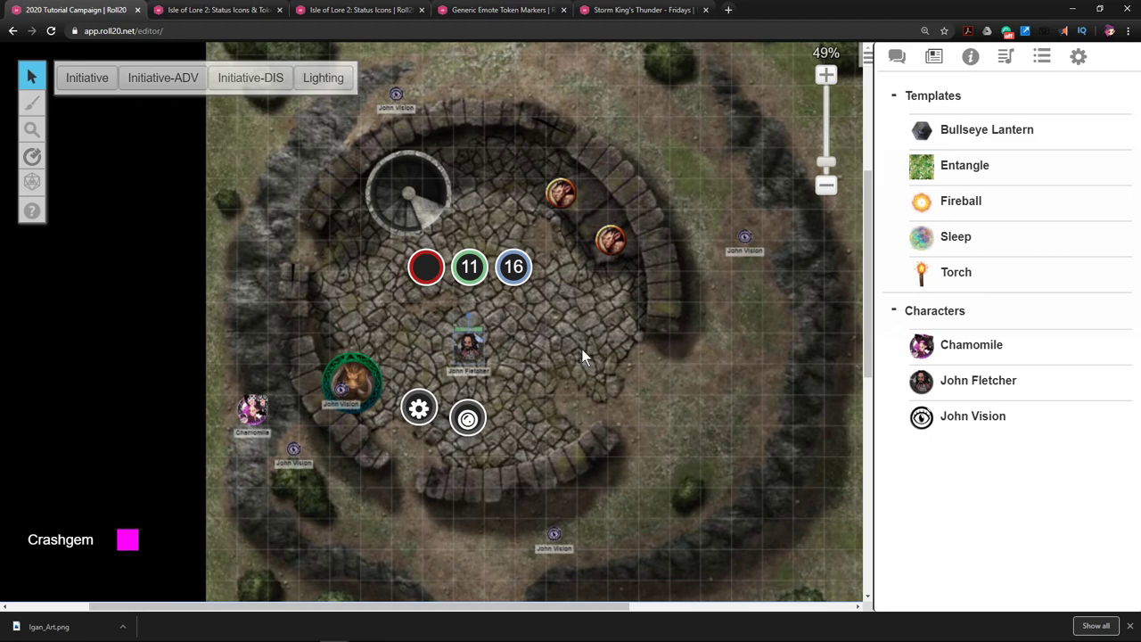
mouse_move(530, 346)
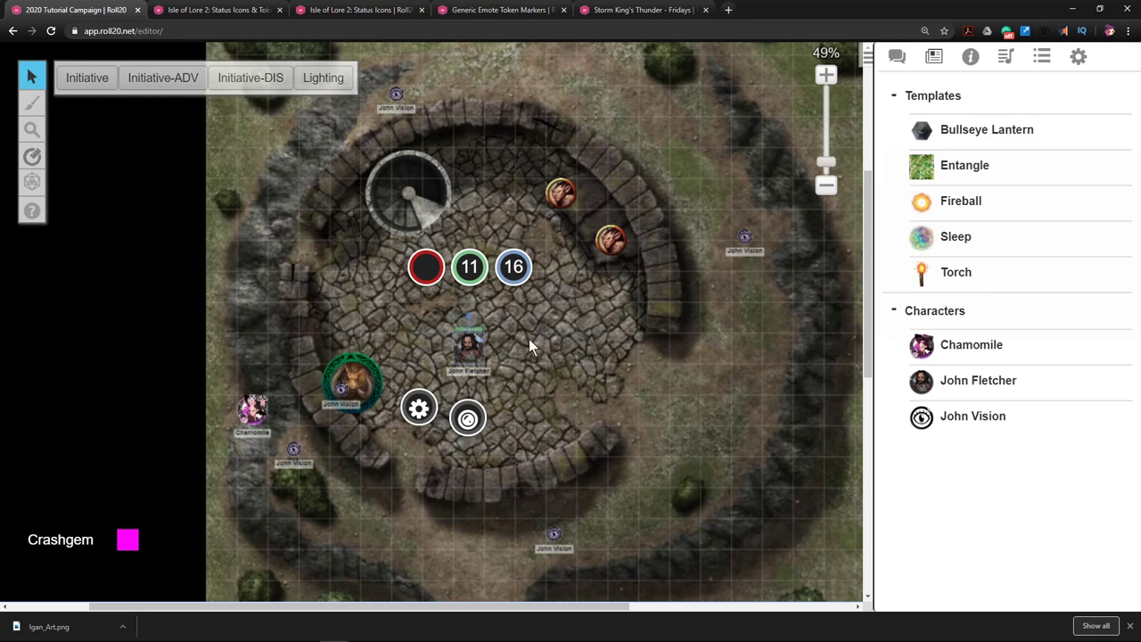
mouse_move(613, 347)
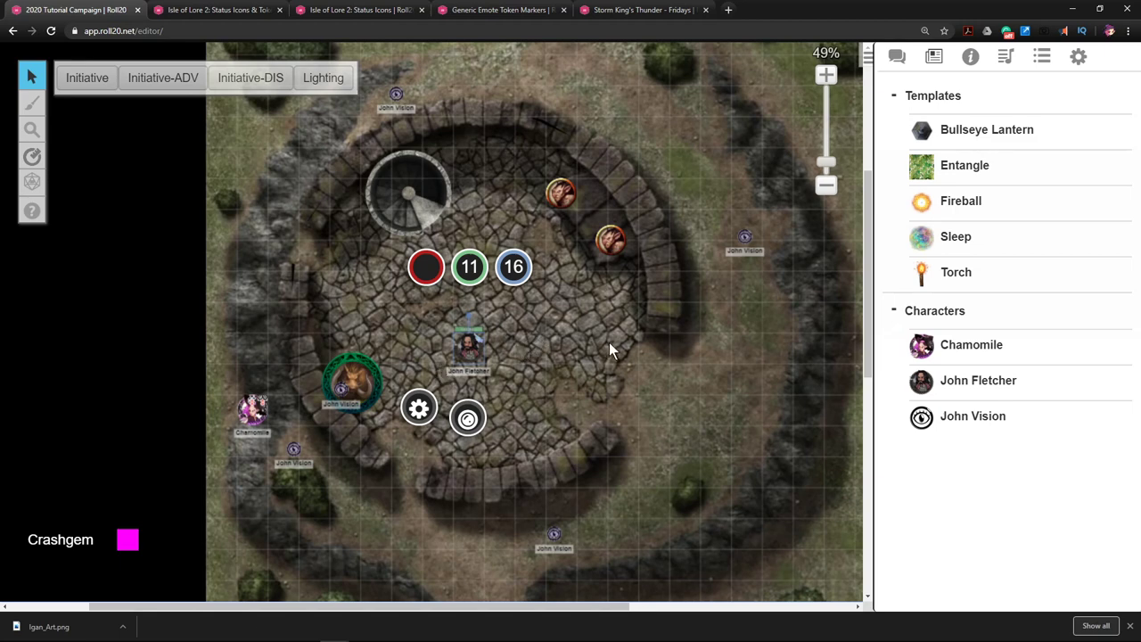
mouse_move(569, 400)
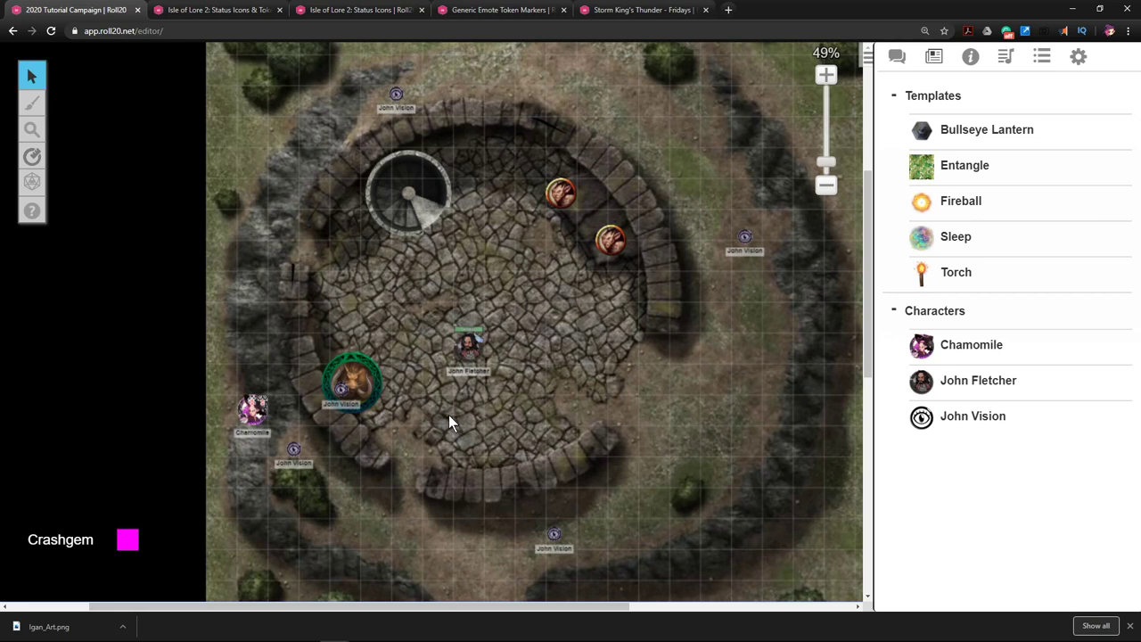
mouse_move(467, 245)
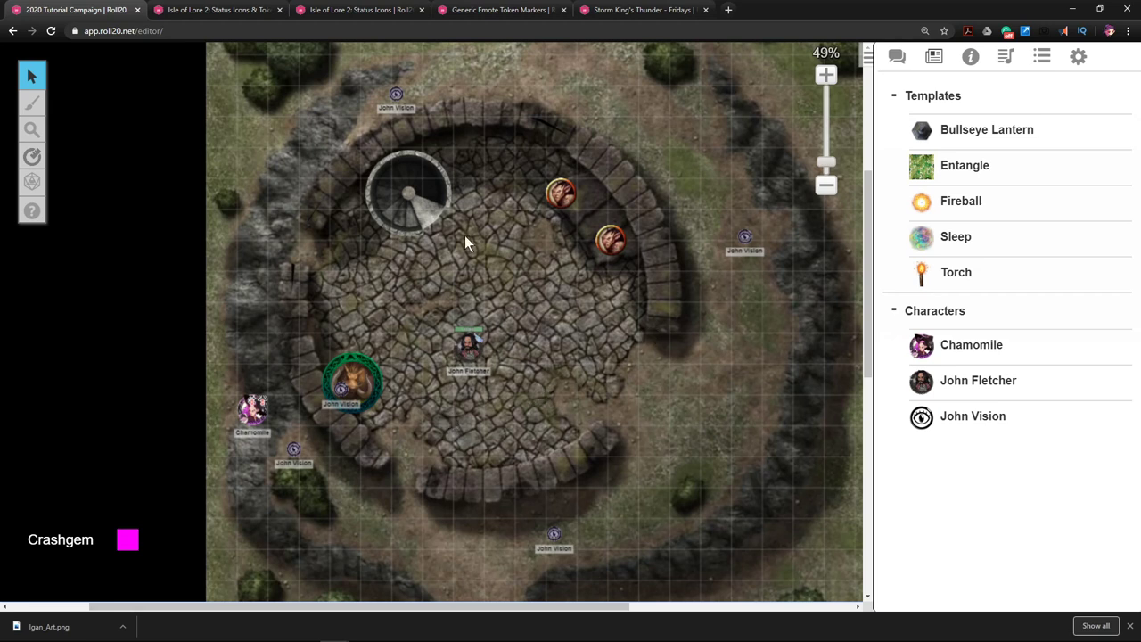
mouse_move(499, 421)
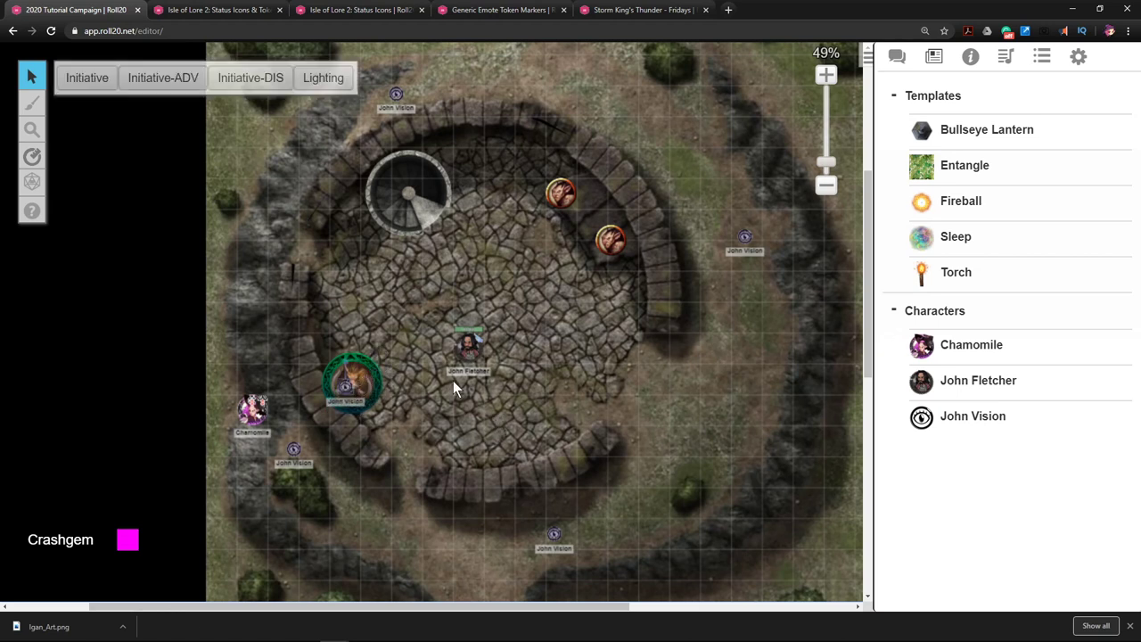
mouse_move(708, 221)
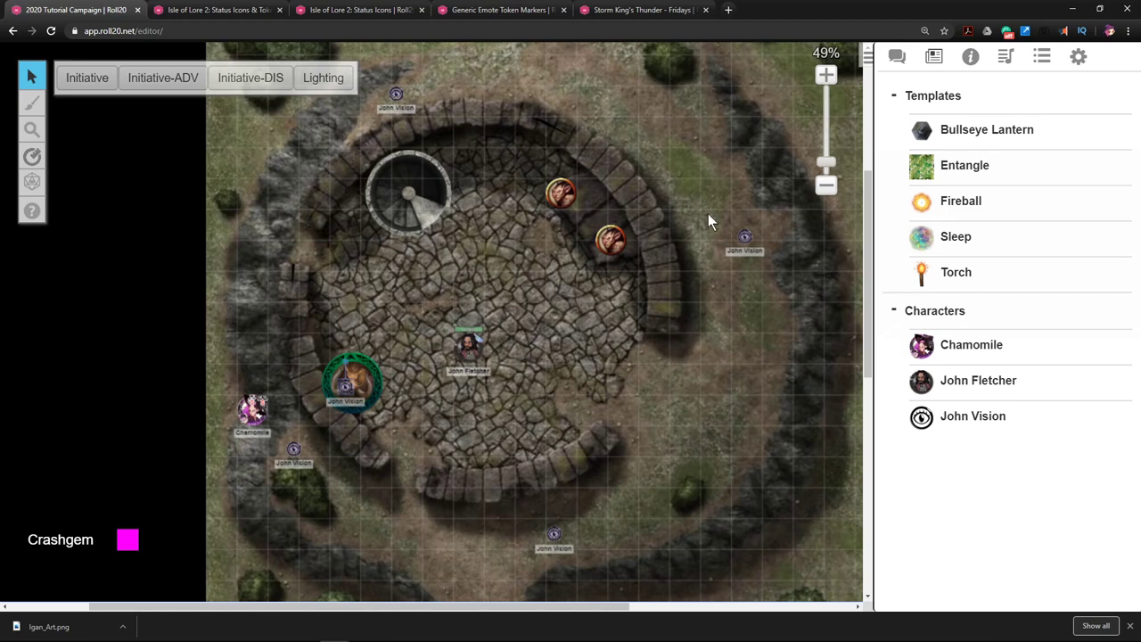
mouse_move(470, 314)
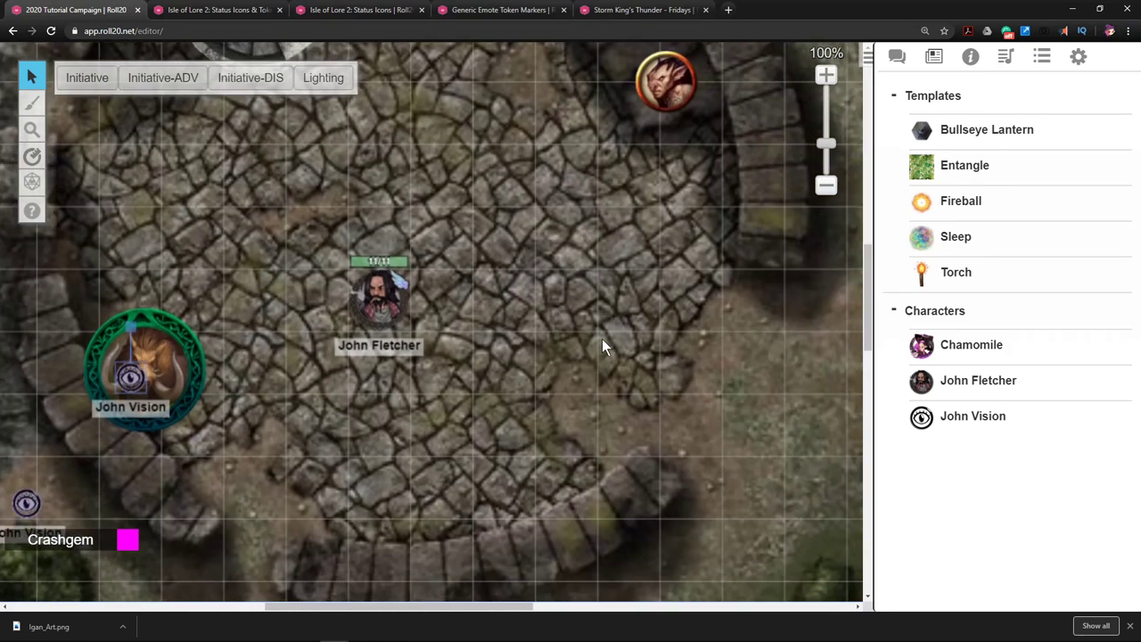
mouse_move(423, 316)
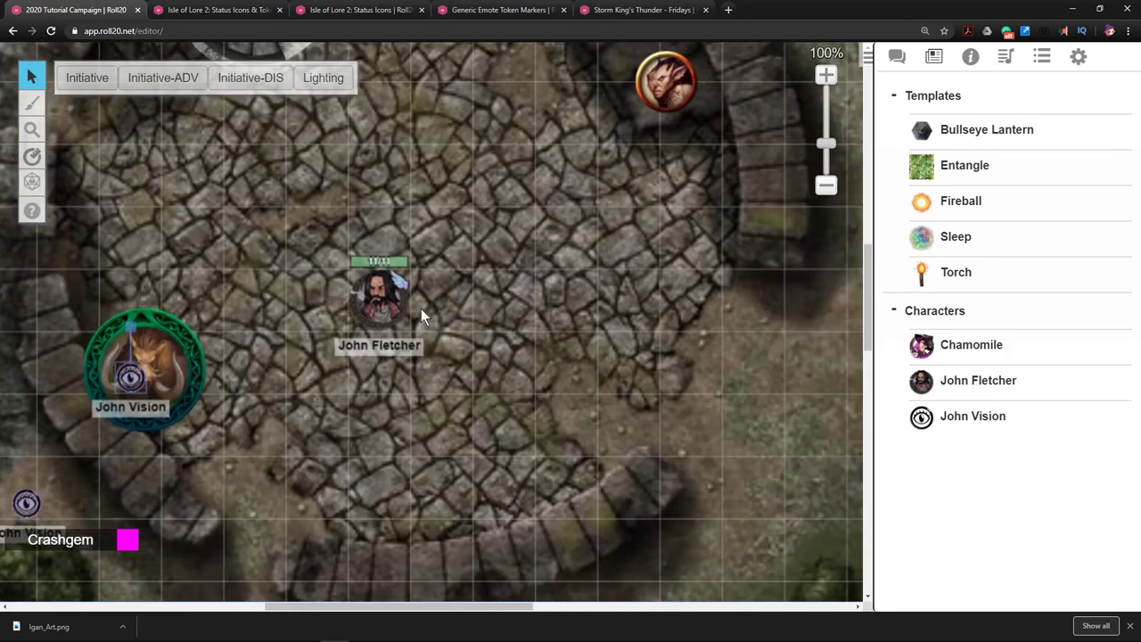
click(379, 303)
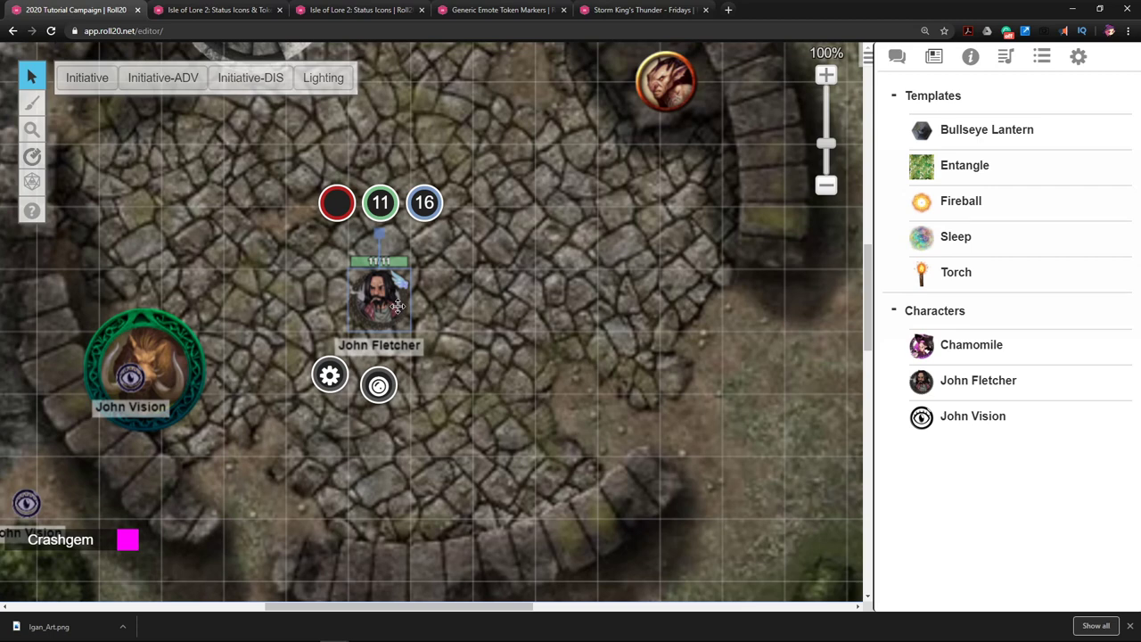
click(378, 385)
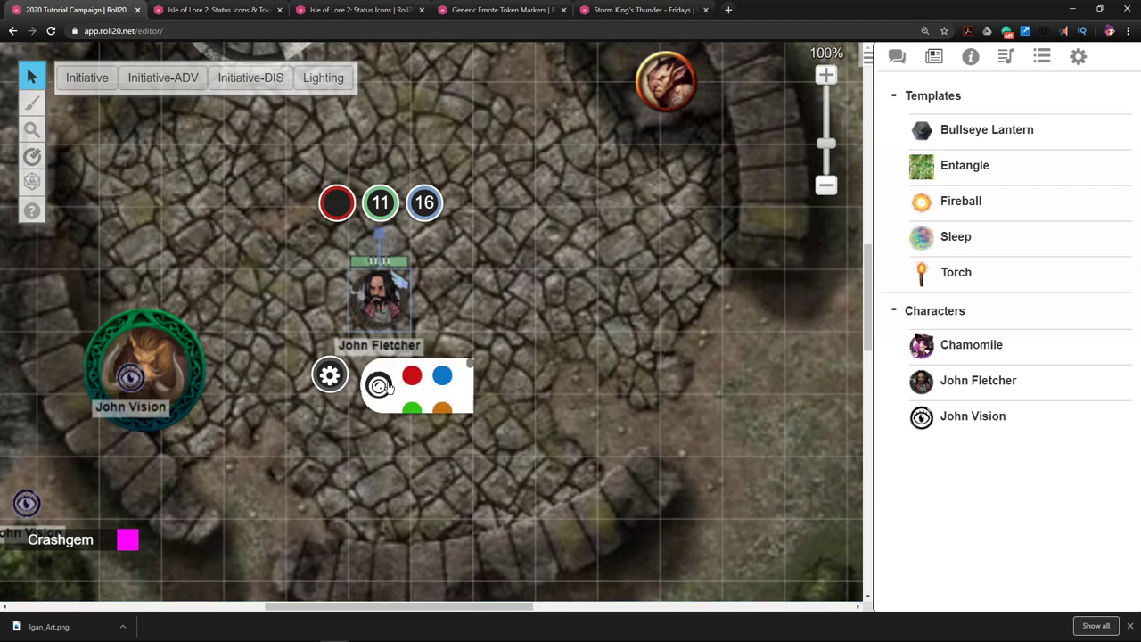
click(378, 385)
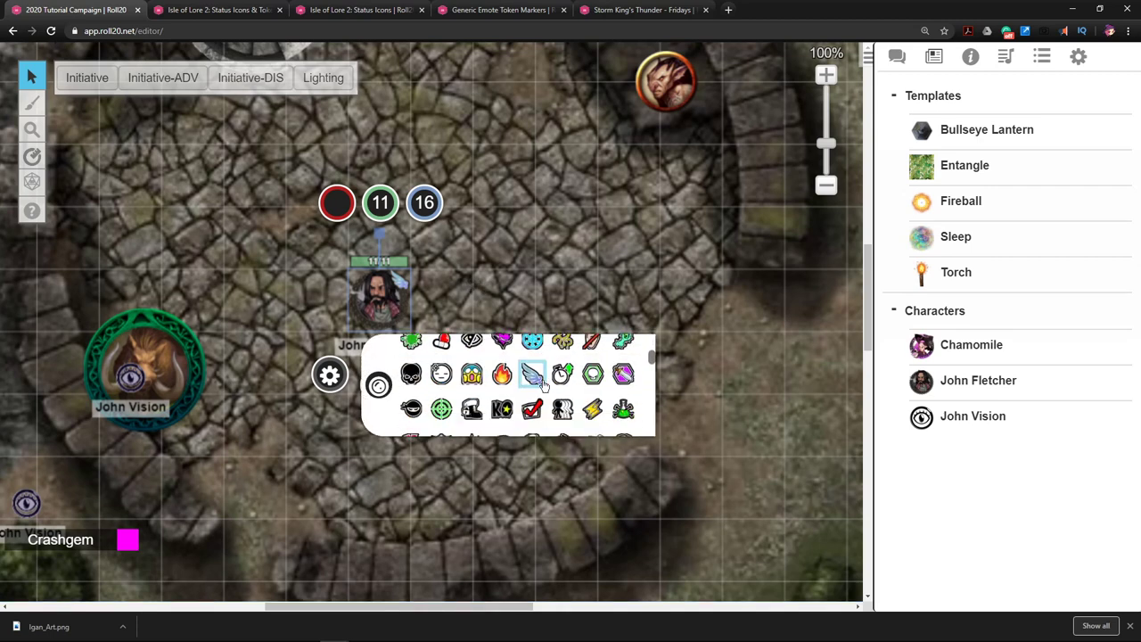
mouse_move(532, 375)
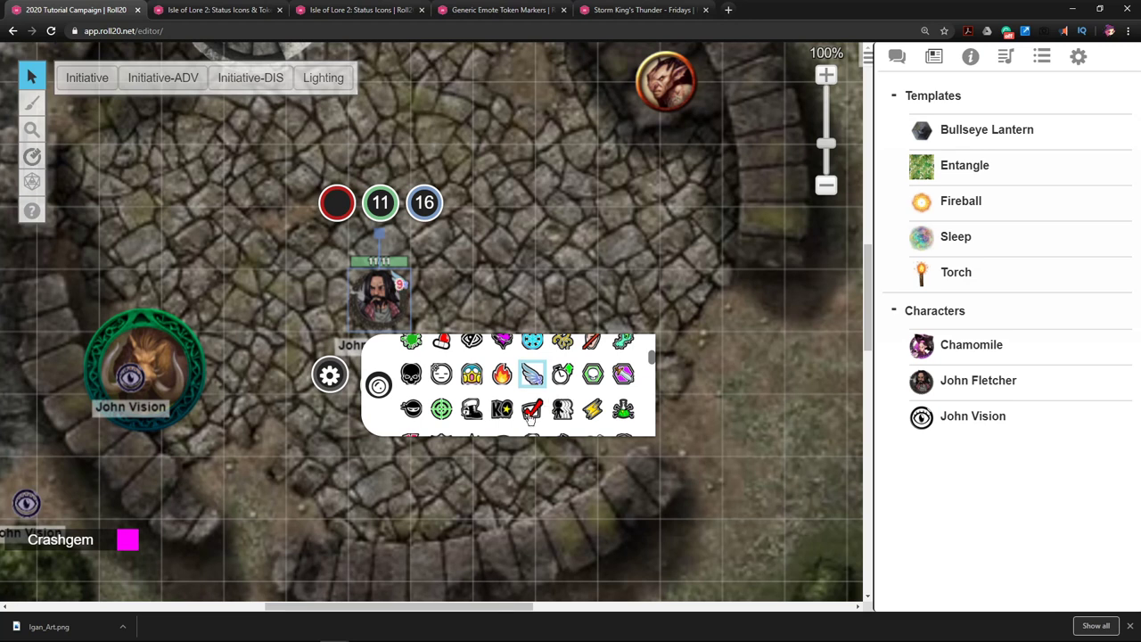
mouse_move(532, 372)
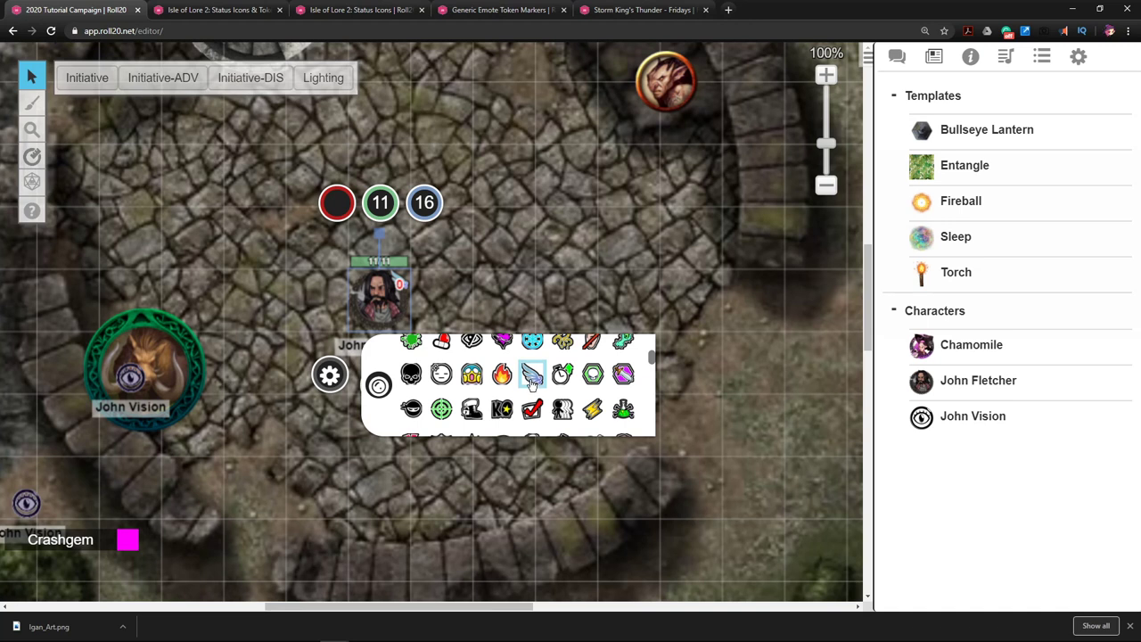
mouse_move(535, 379)
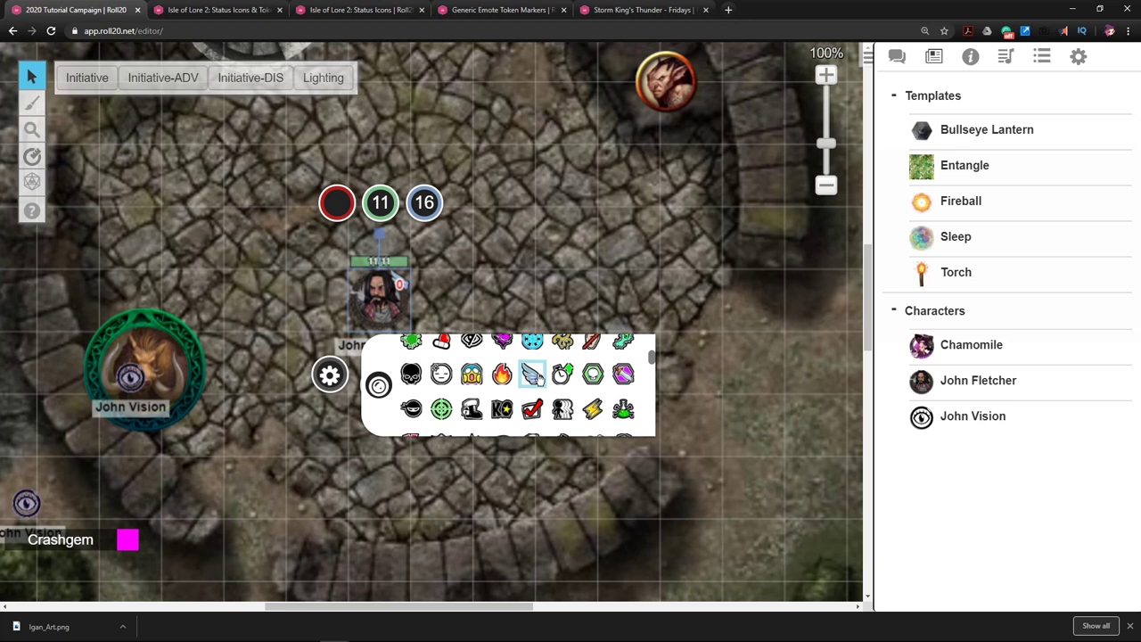
mouse_move(519, 307)
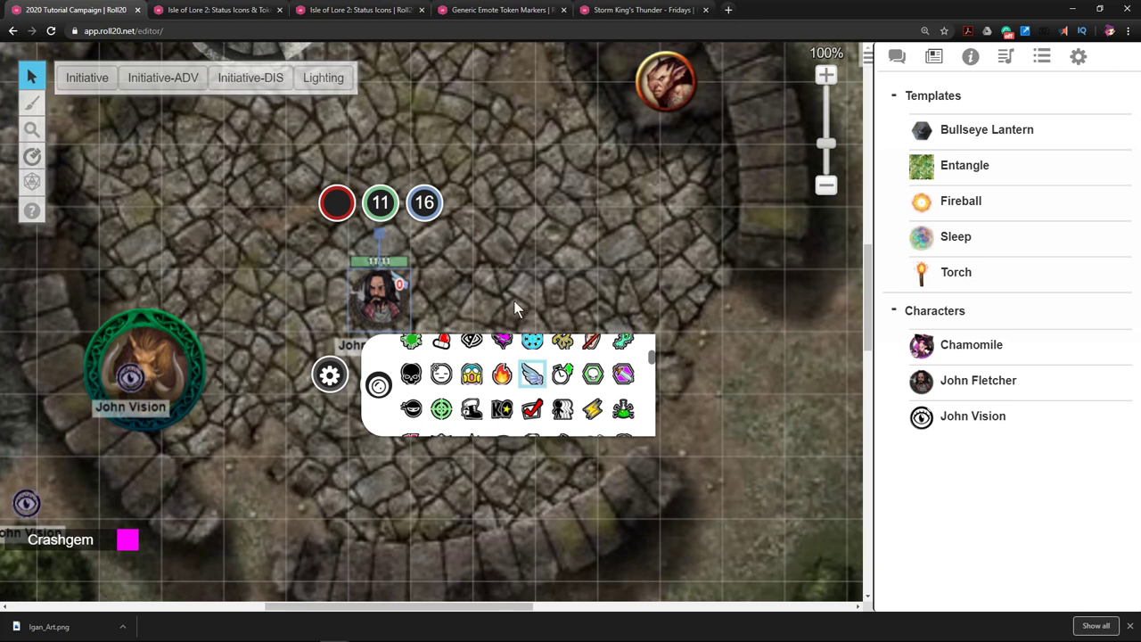
mouse_move(521, 300)
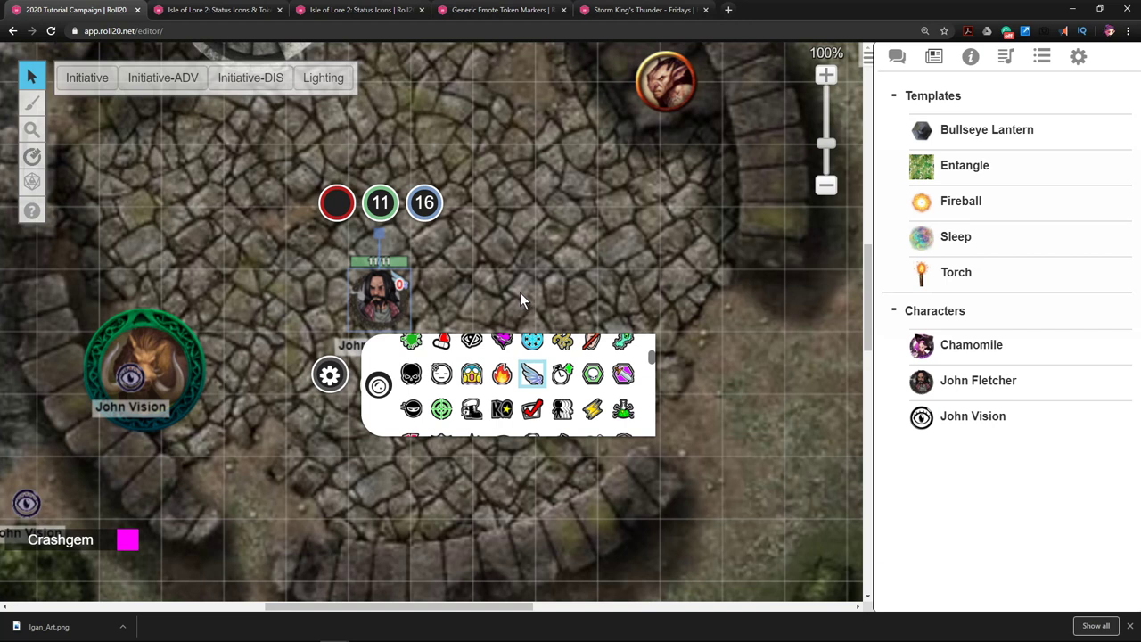
mouse_move(485, 350)
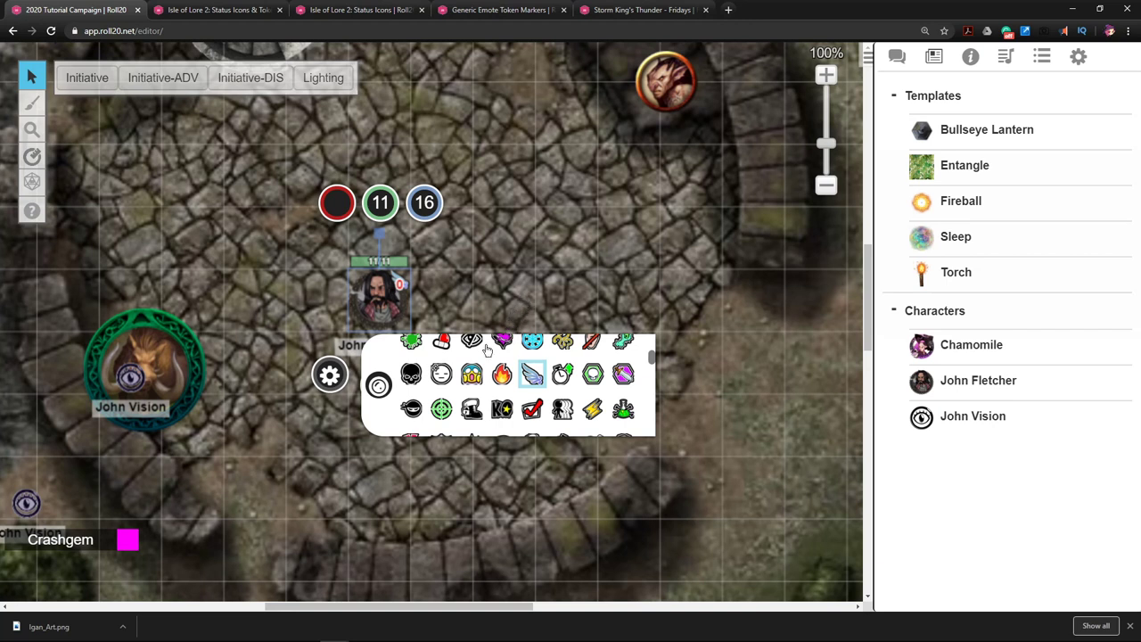
mouse_move(506, 311)
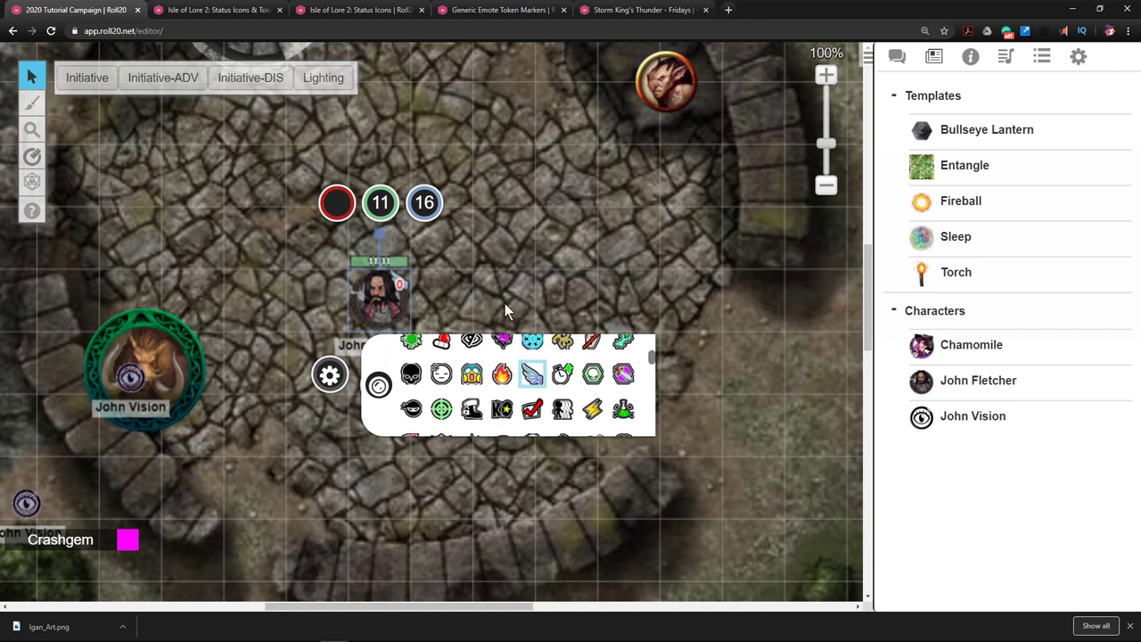
mouse_move(501, 328)
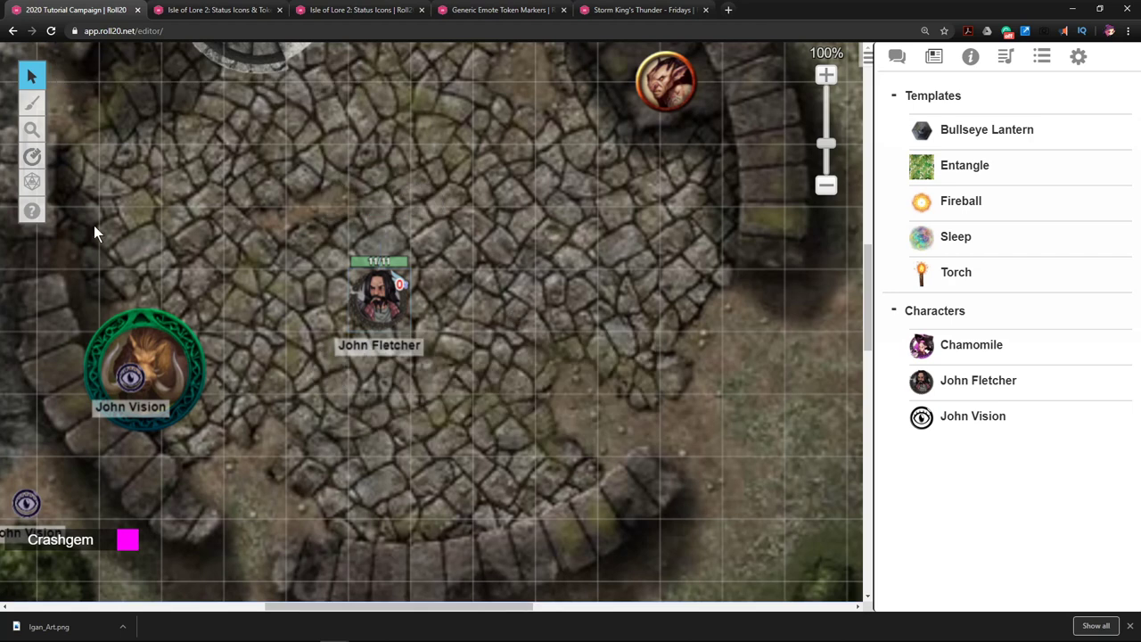
Step: Select freehand drawing, then bring up the Isle of Lore 2 Status Icons marketplace page
click(31, 103)
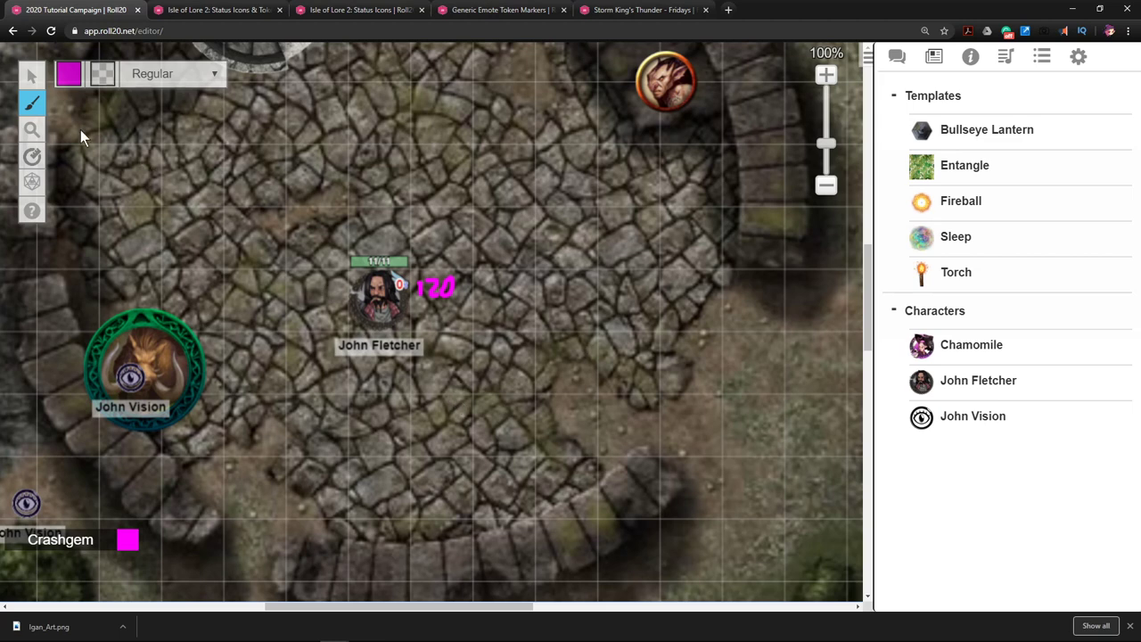
click(31, 75)
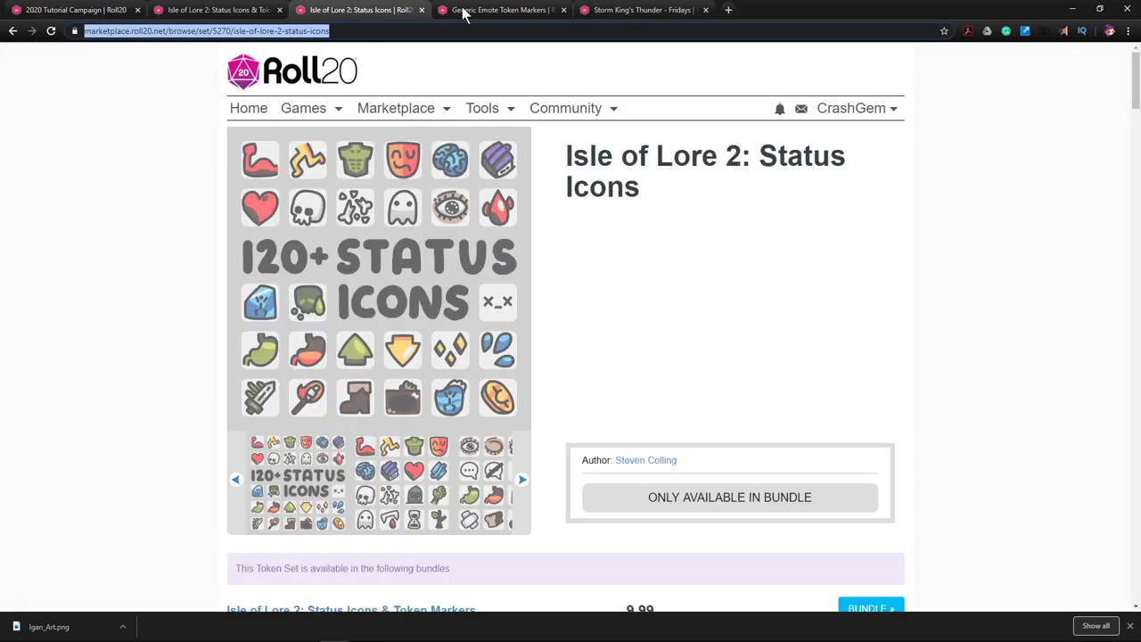
Step: Browse the set's flying distance icons, then view the $9.99 Isle of Lore 2 bundle page
scroll(down, 3)
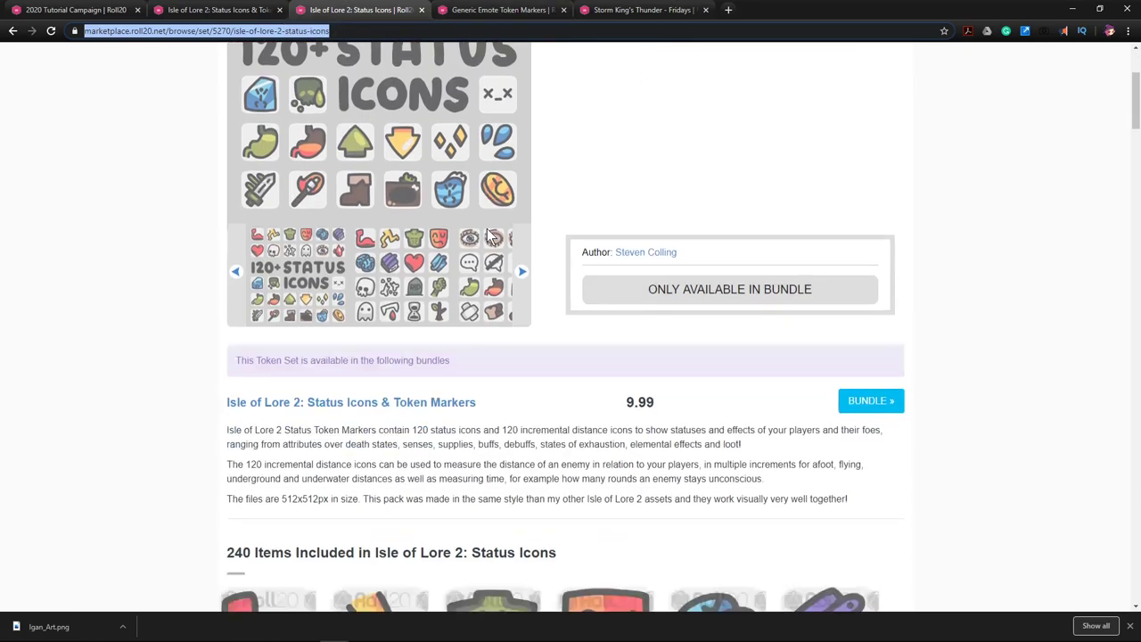
scroll(down, 3)
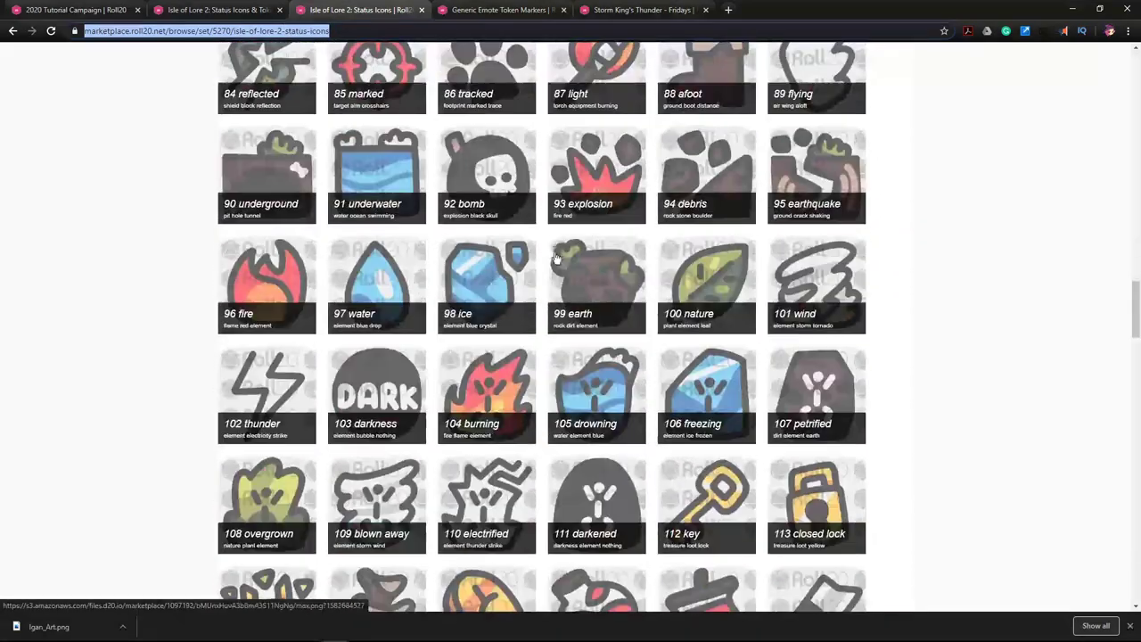
scroll(down, 3)
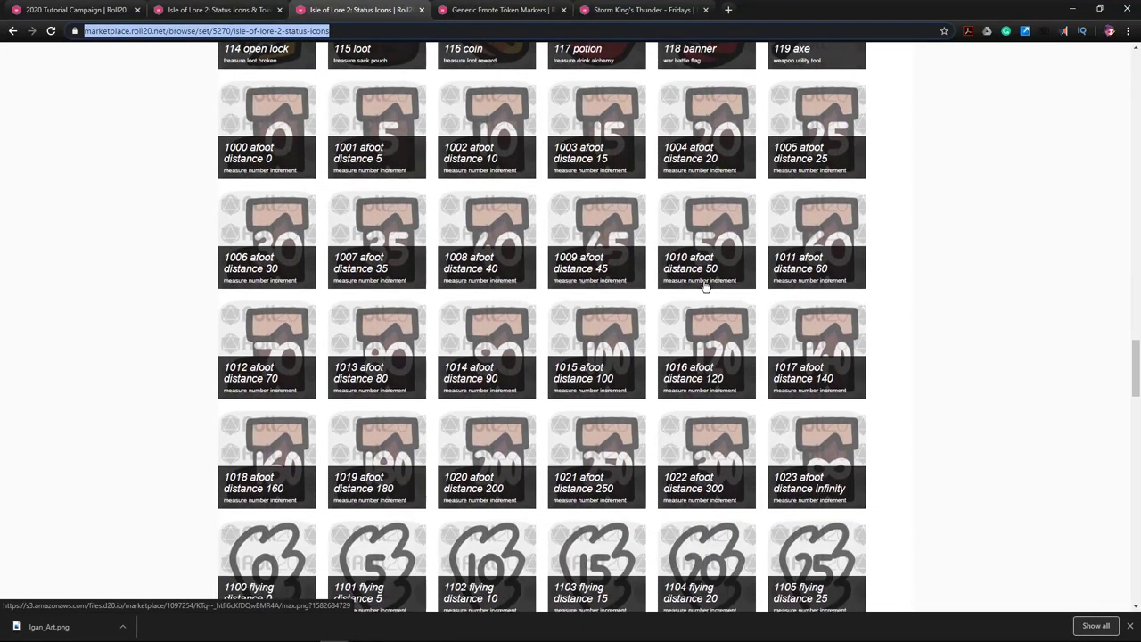
scroll(down, 3)
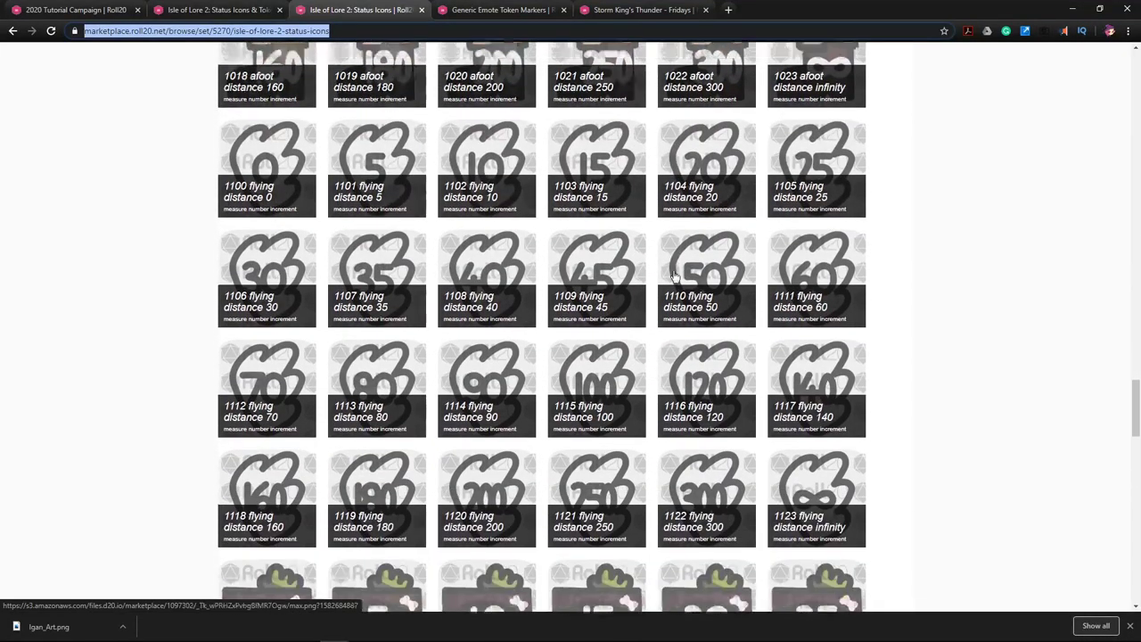
scroll(down, 3)
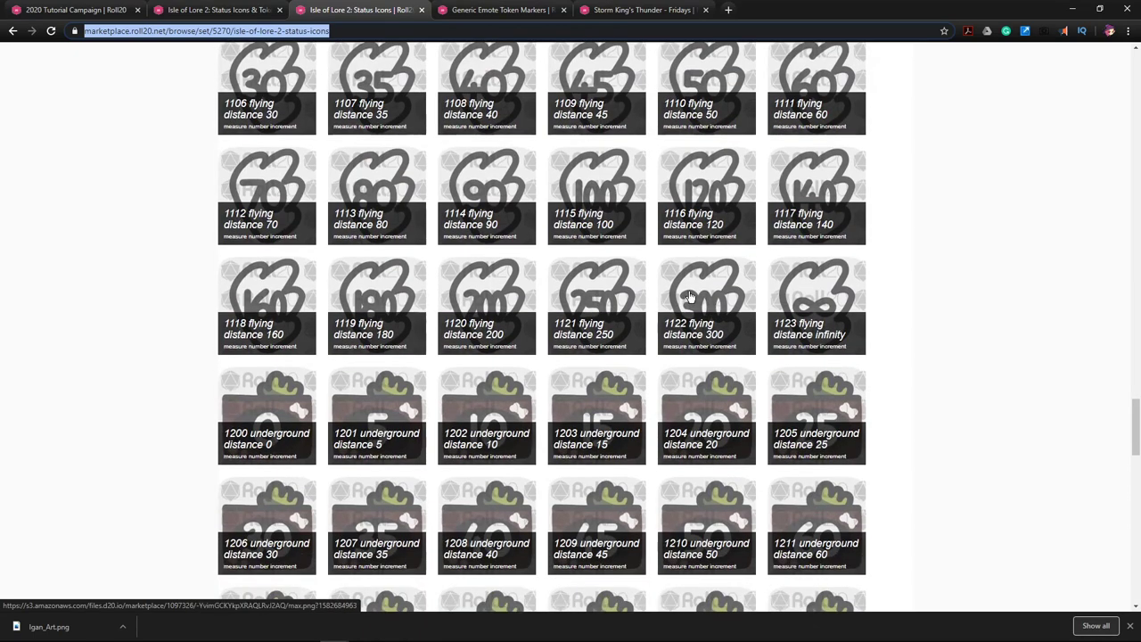
scroll(down, 3)
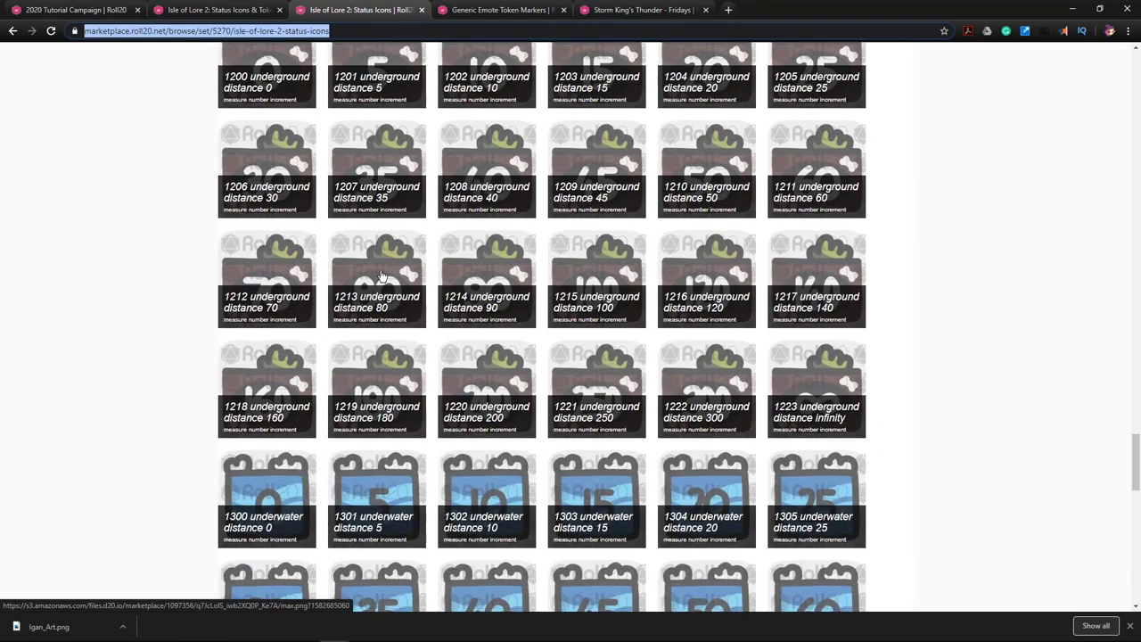
scroll(down, 3)
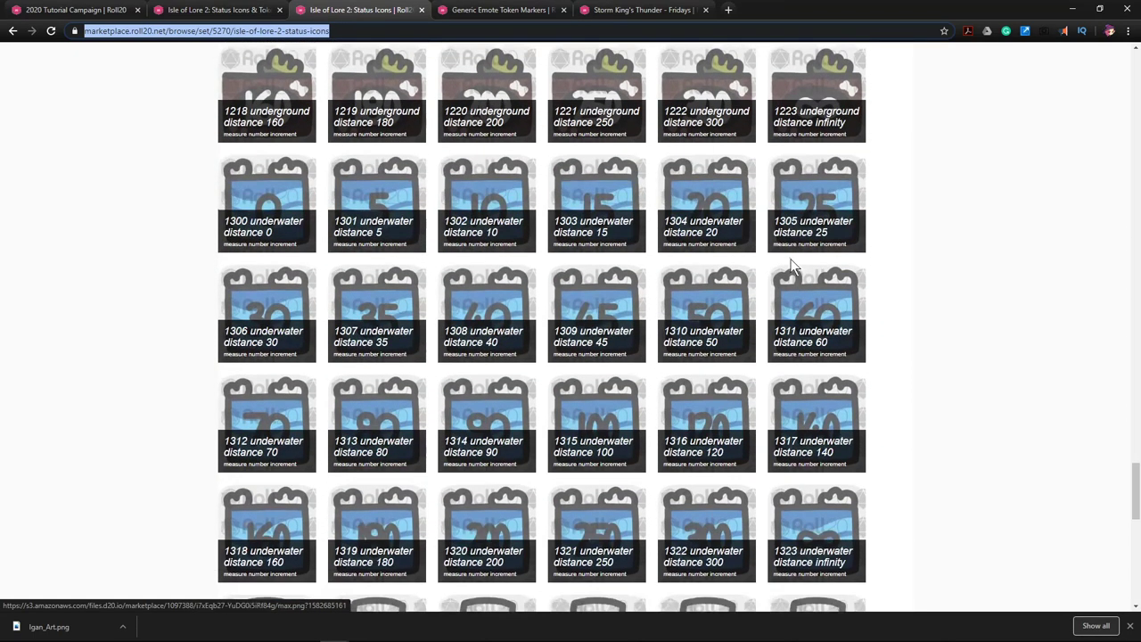
scroll(down, 3)
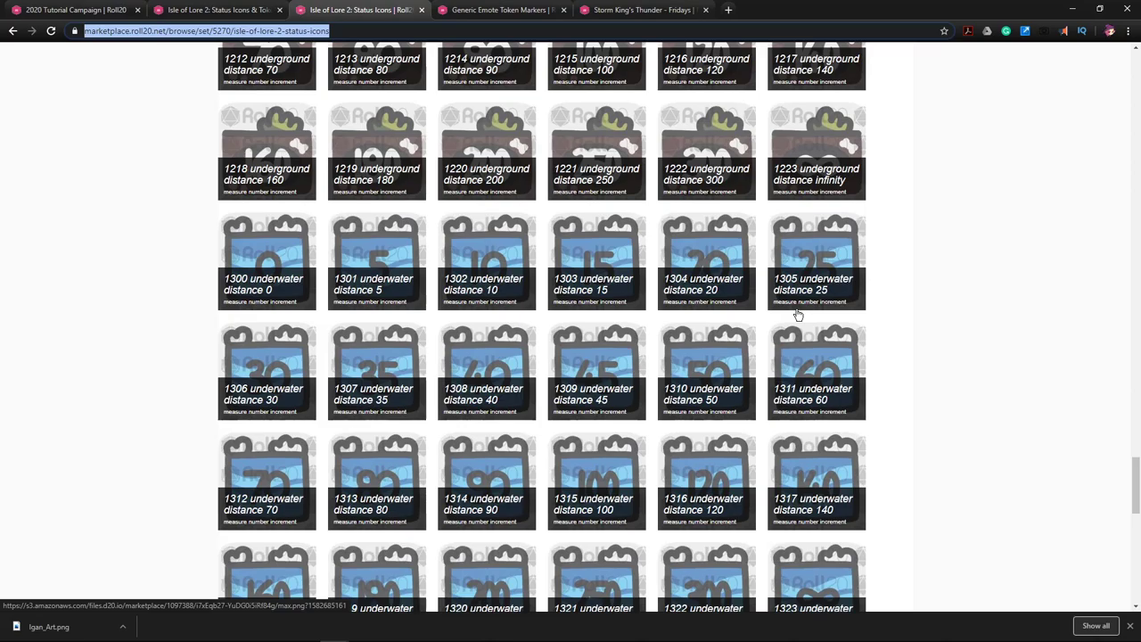
scroll(up, 3)
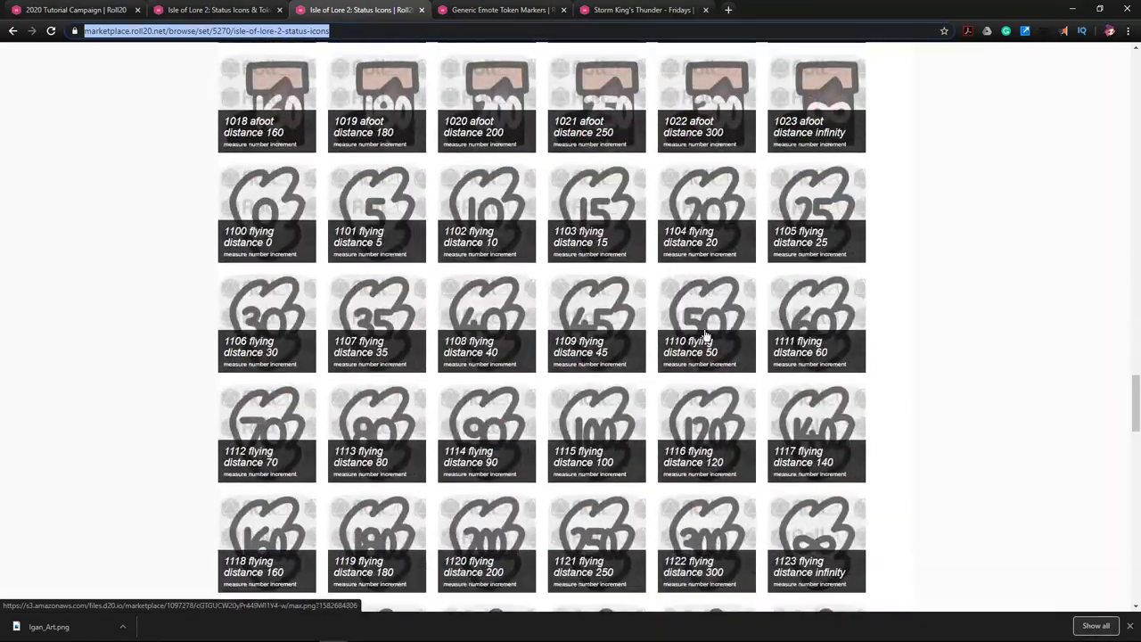
scroll(down, 3)
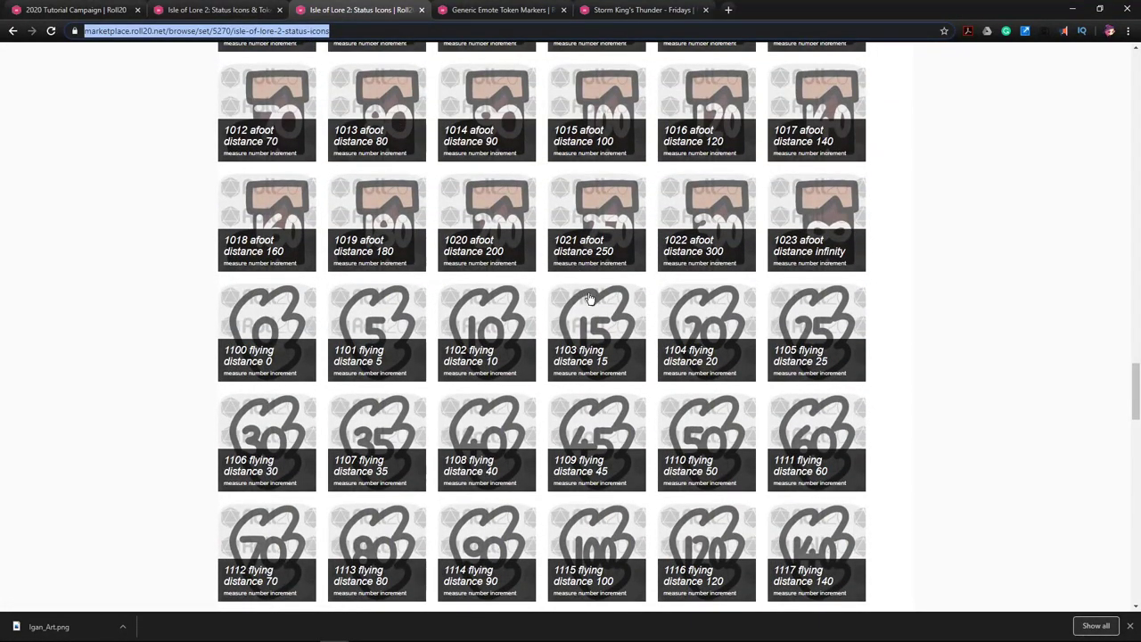
mouse_move(279, 95)
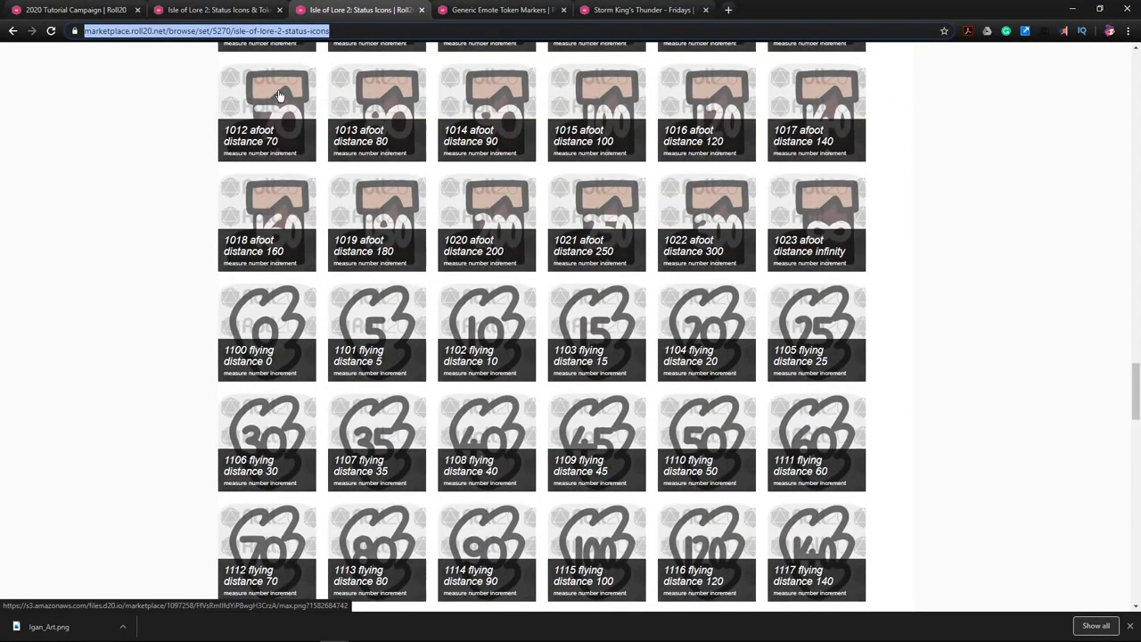
mouse_move(537, 284)
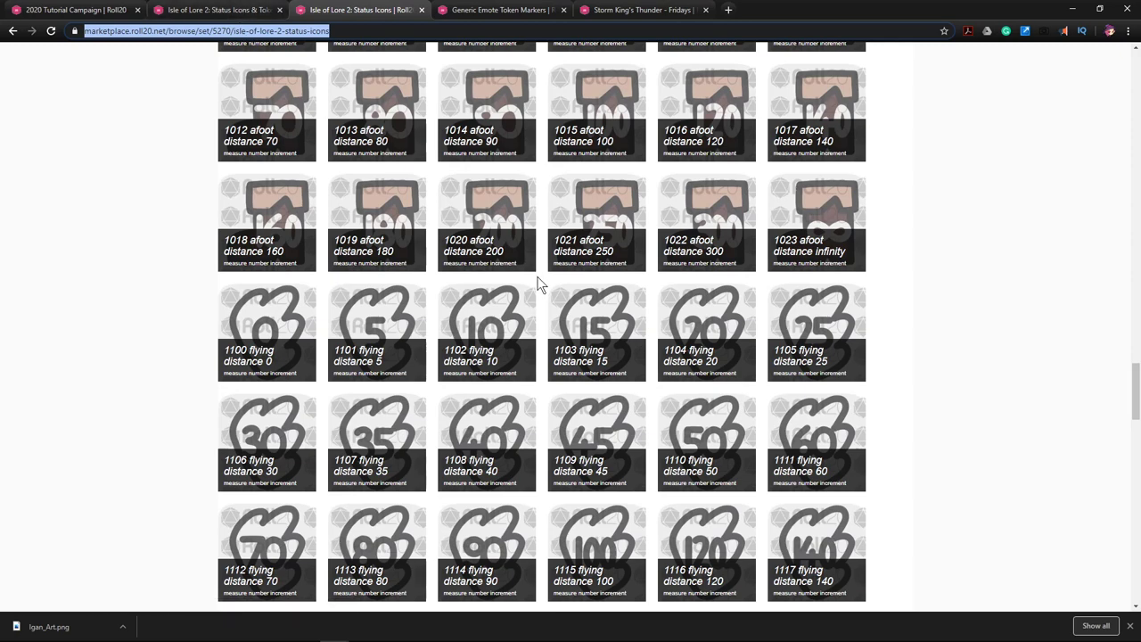
click(219, 9)
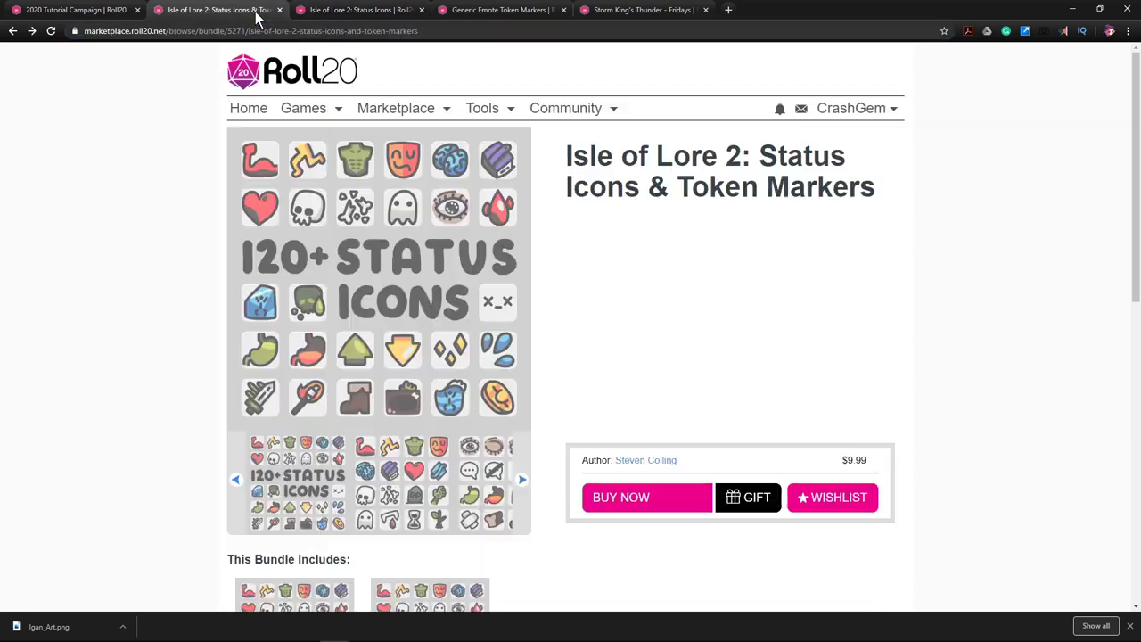